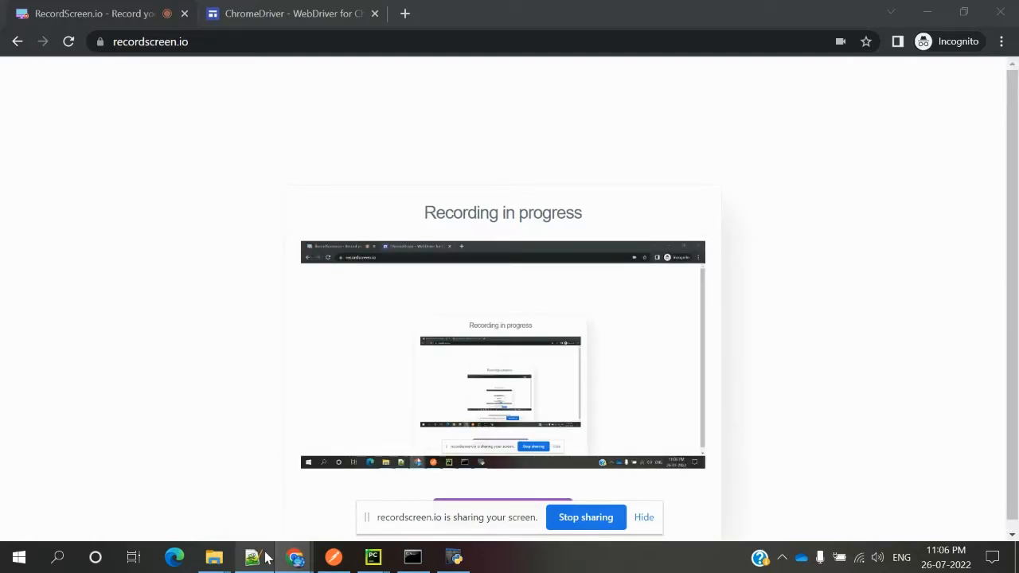
Step: Show the Notepad++ class title note and select the word CHROME
click(252, 556)
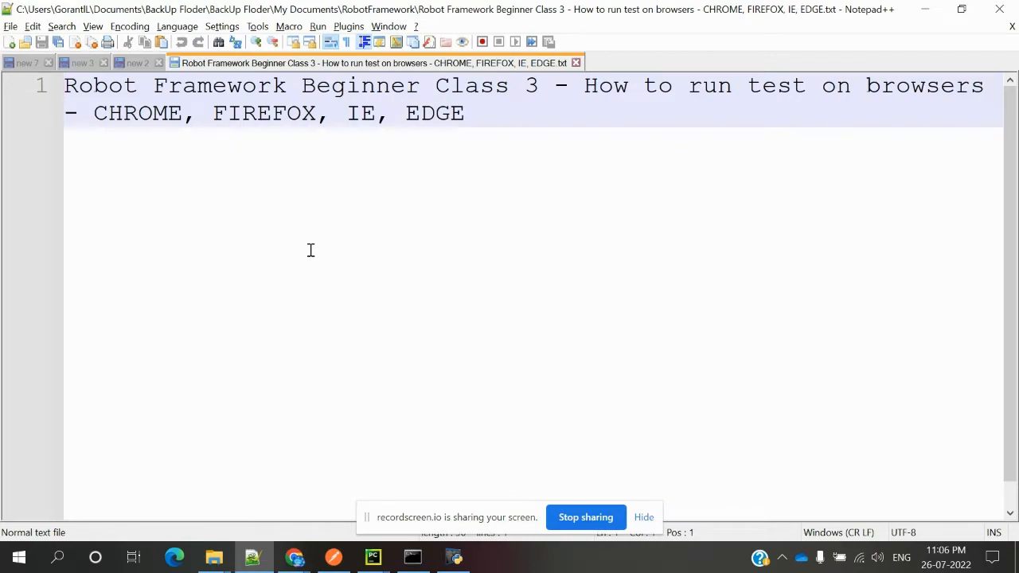
mouse_move(428, 133)
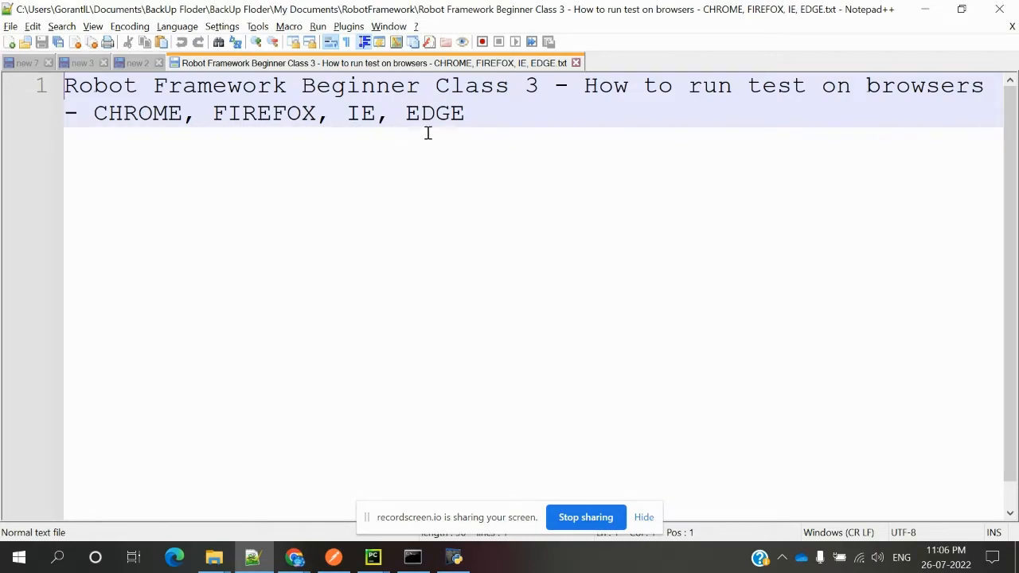
mouse_move(273, 175)
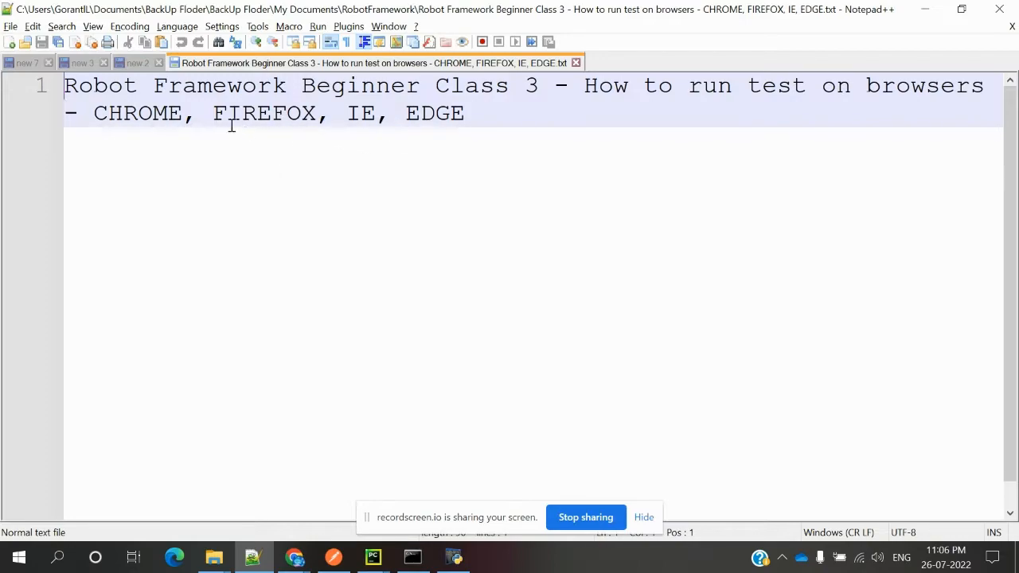
double_click(137, 113)
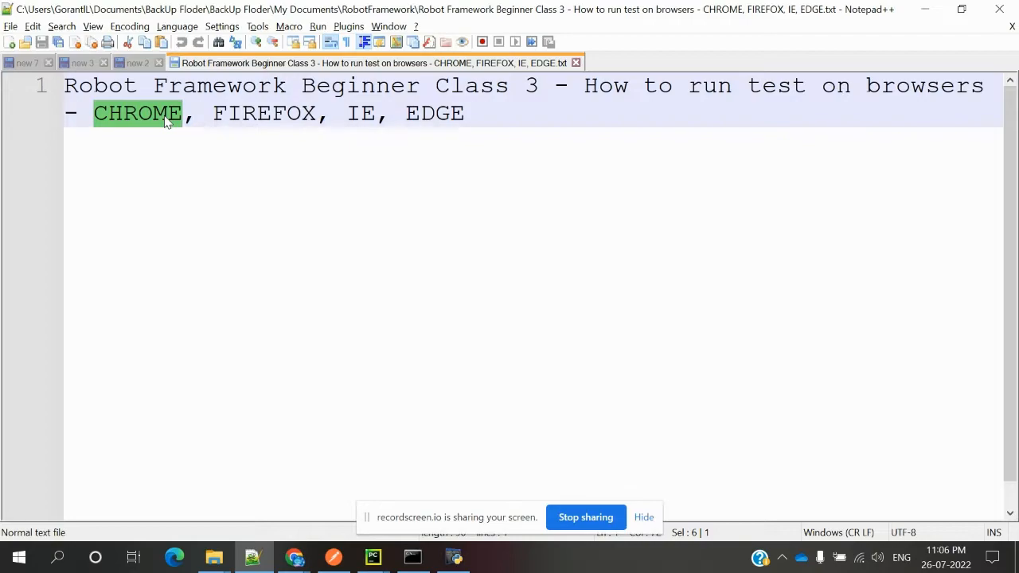
mouse_move(400, 128)
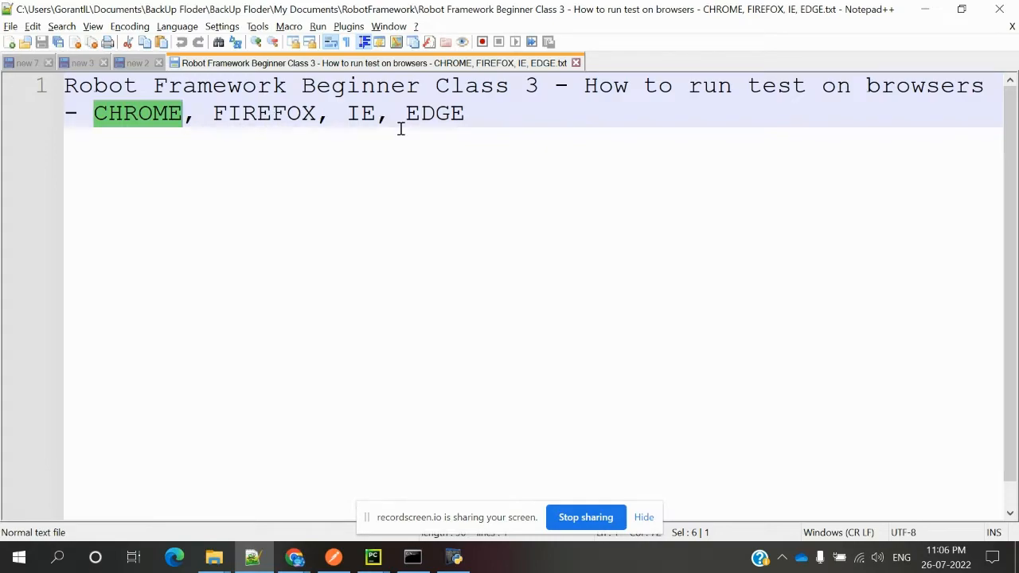
mouse_move(324, 141)
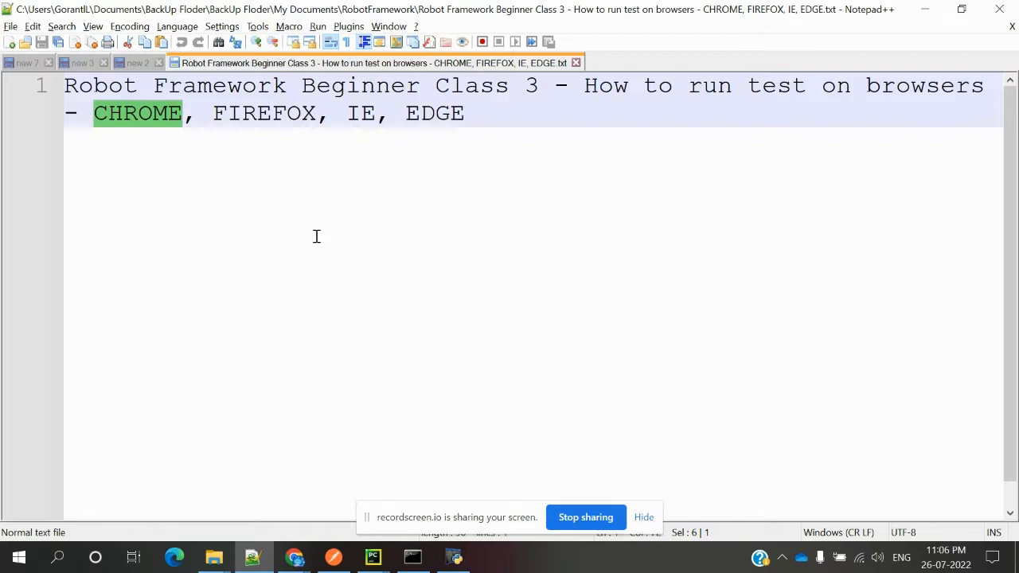
mouse_move(319, 198)
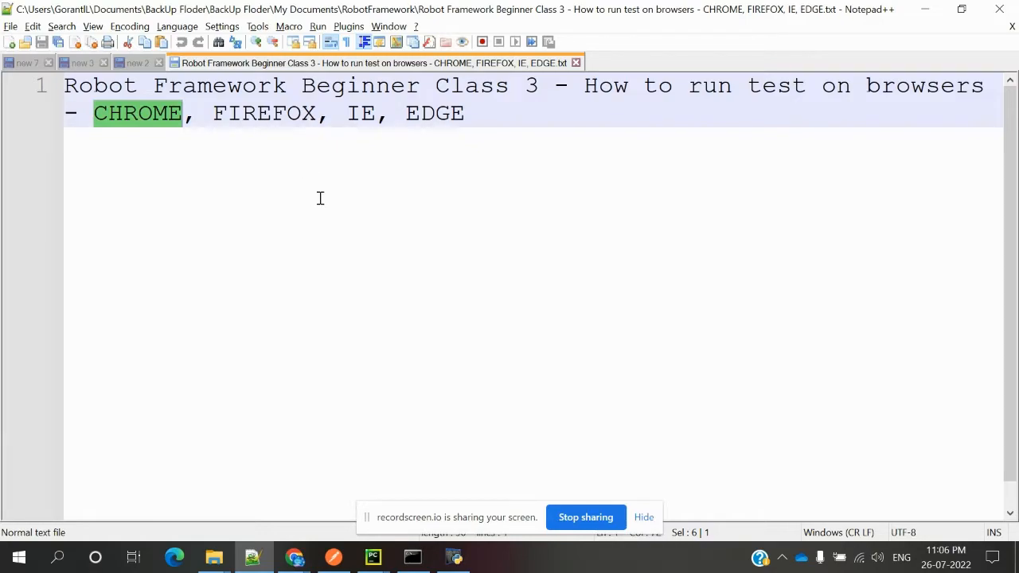
mouse_move(164, 128)
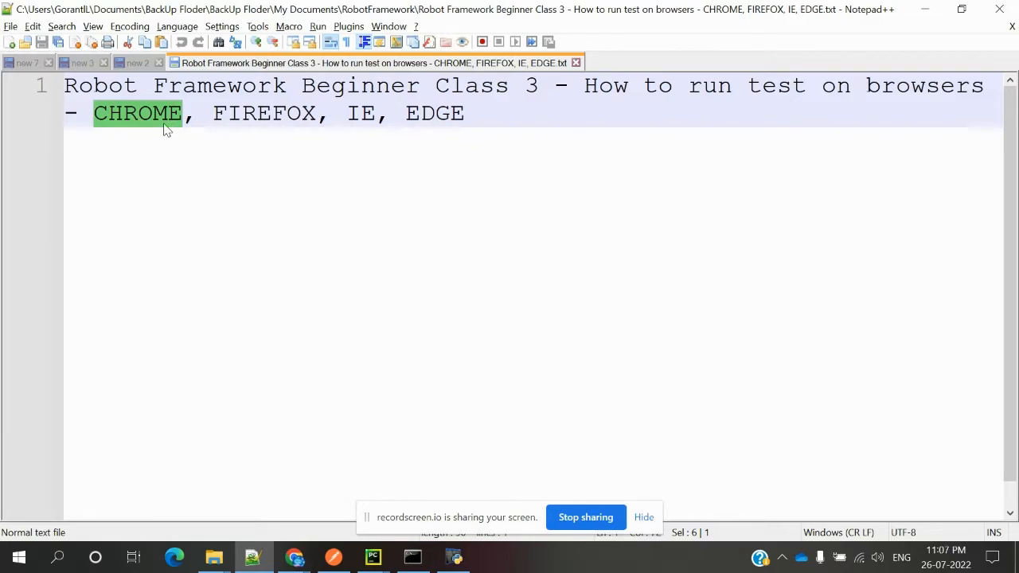
mouse_move(259, 243)
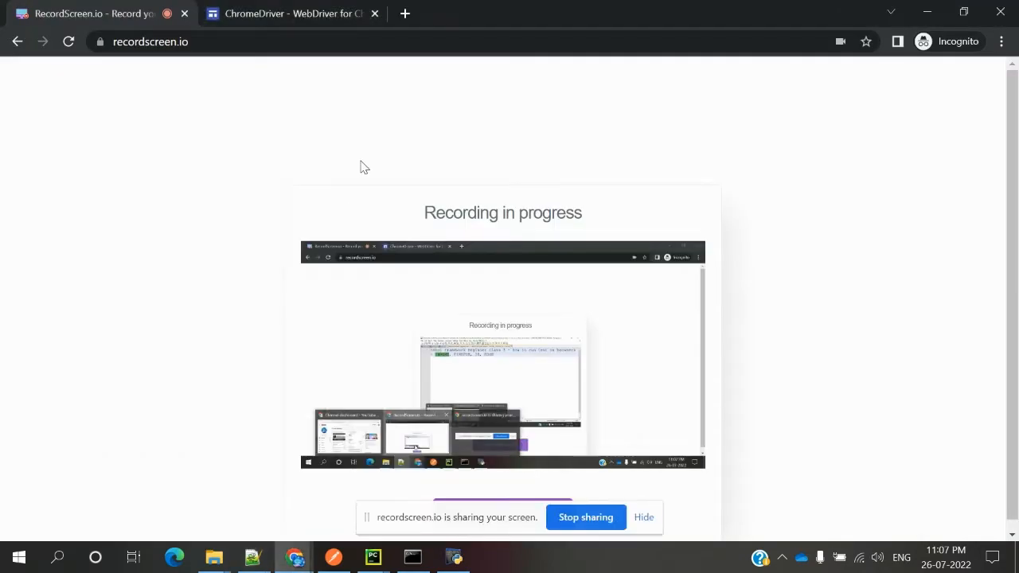
Step: Return to the Selenium Downloads page, scroll to Supported Browsers, and open ChromeDriver documentation
click(291, 14)
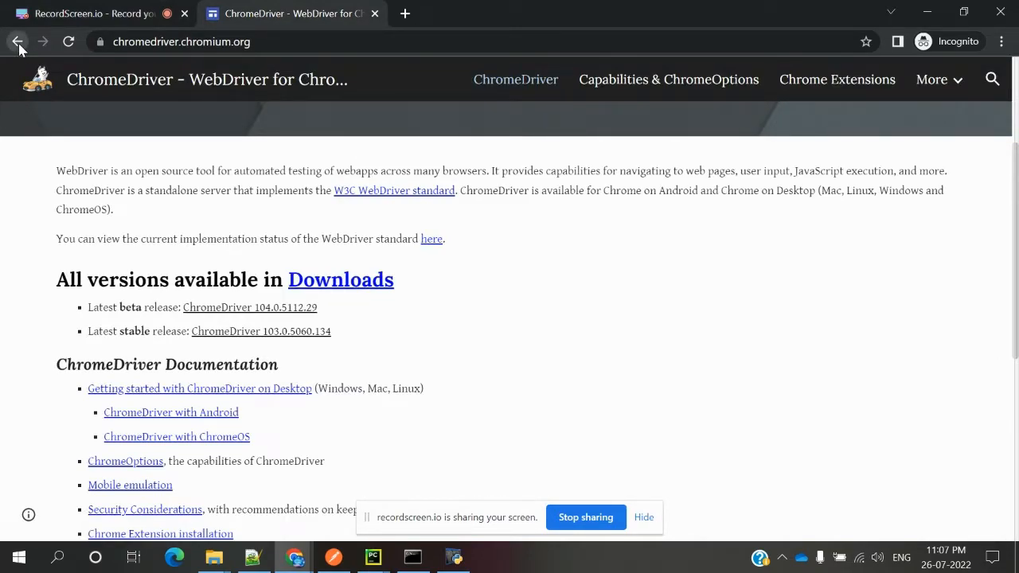
click(17, 42)
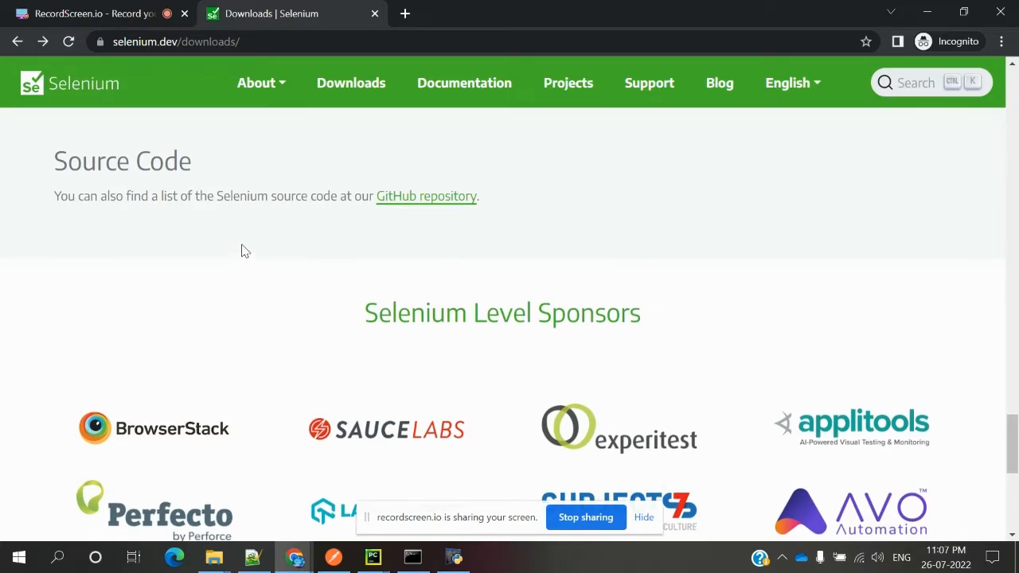
scroll(up, 3)
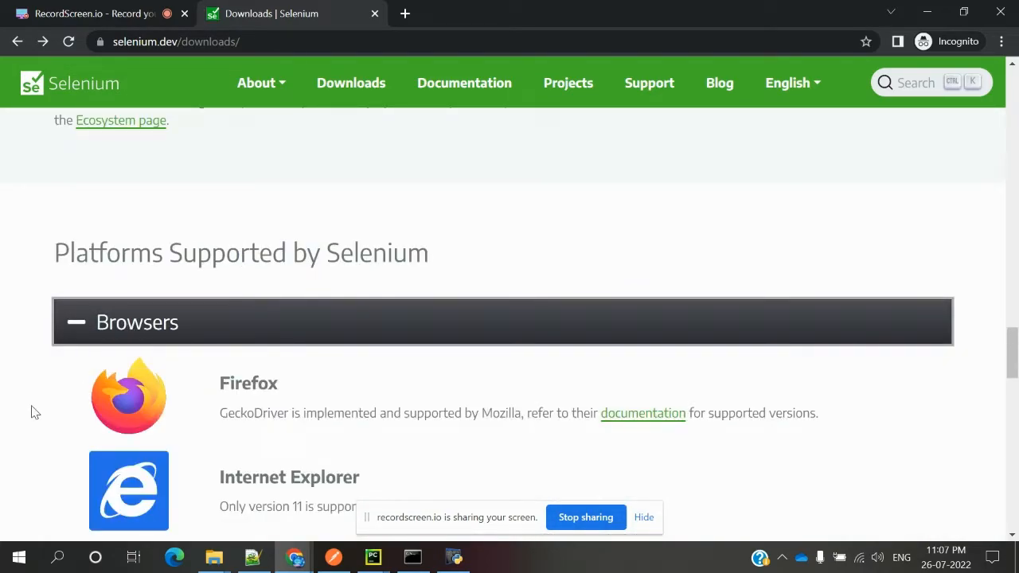
scroll(down, 3)
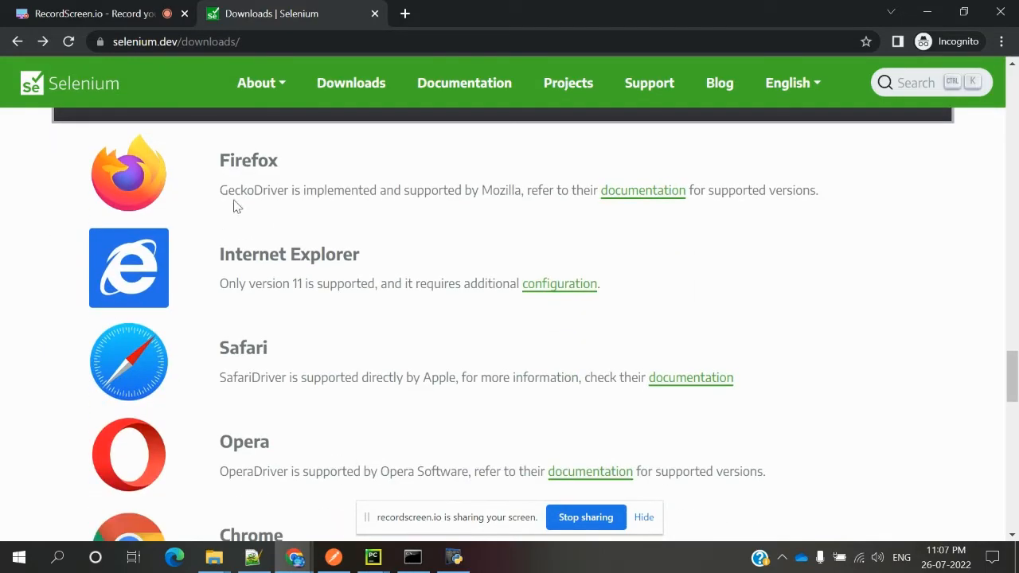
mouse_move(262, 382)
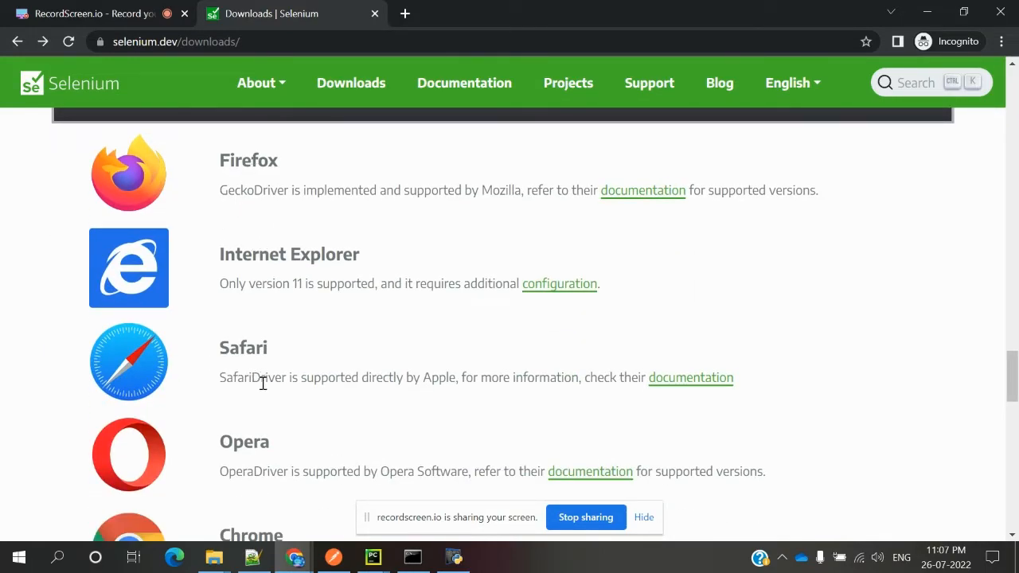
scroll(down, 3)
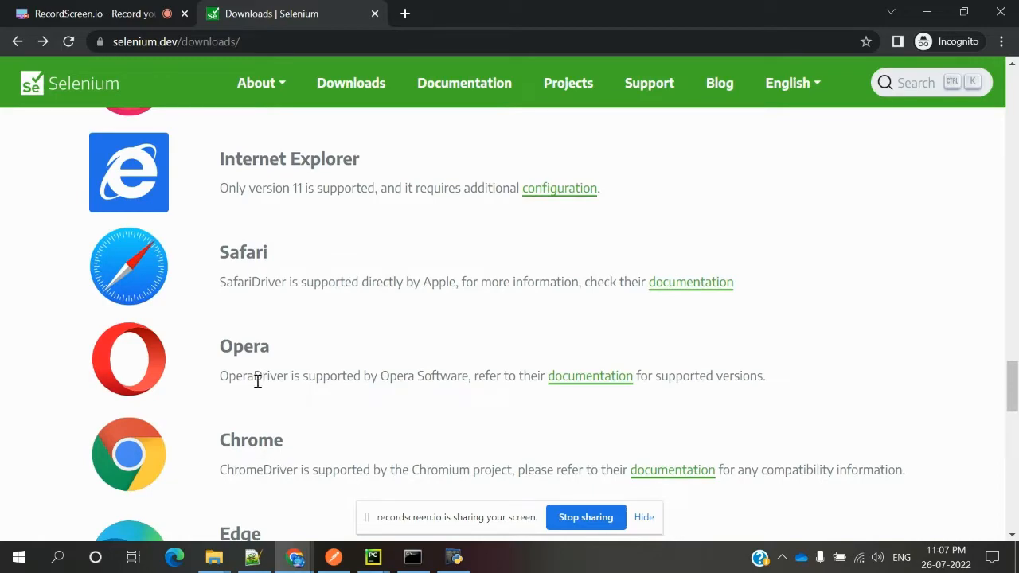
mouse_move(249, 457)
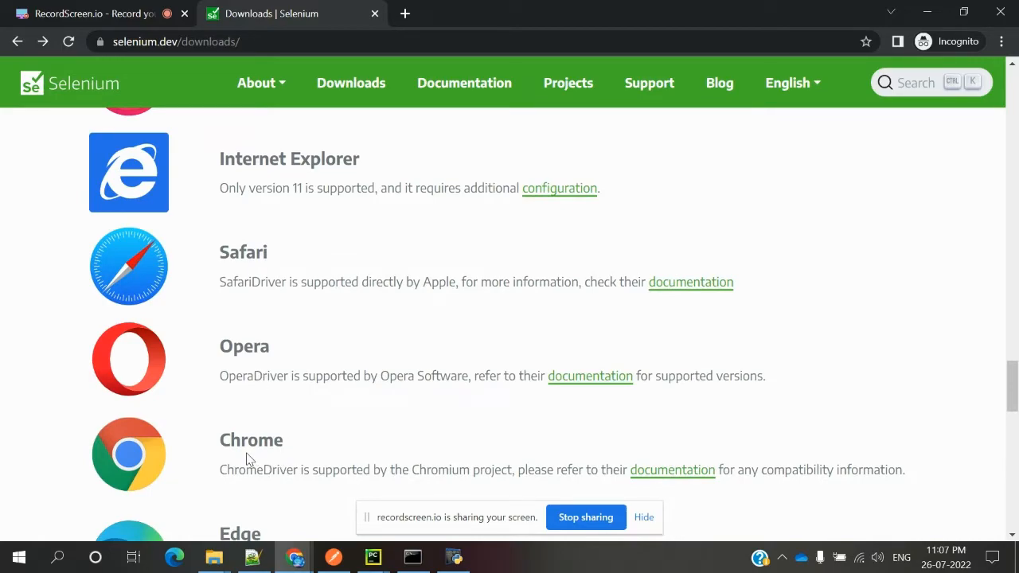
mouse_move(672, 469)
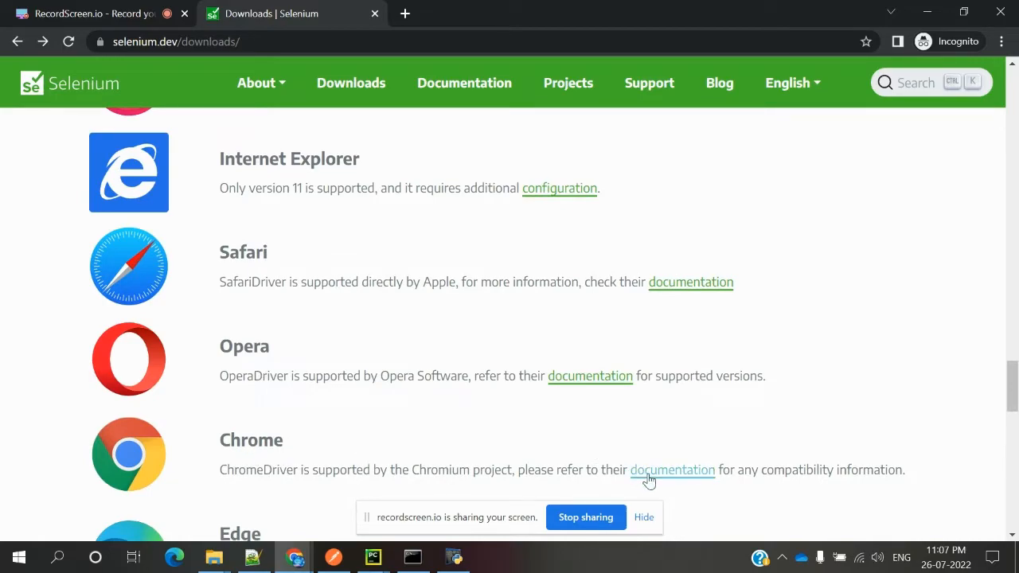
click(671, 469)
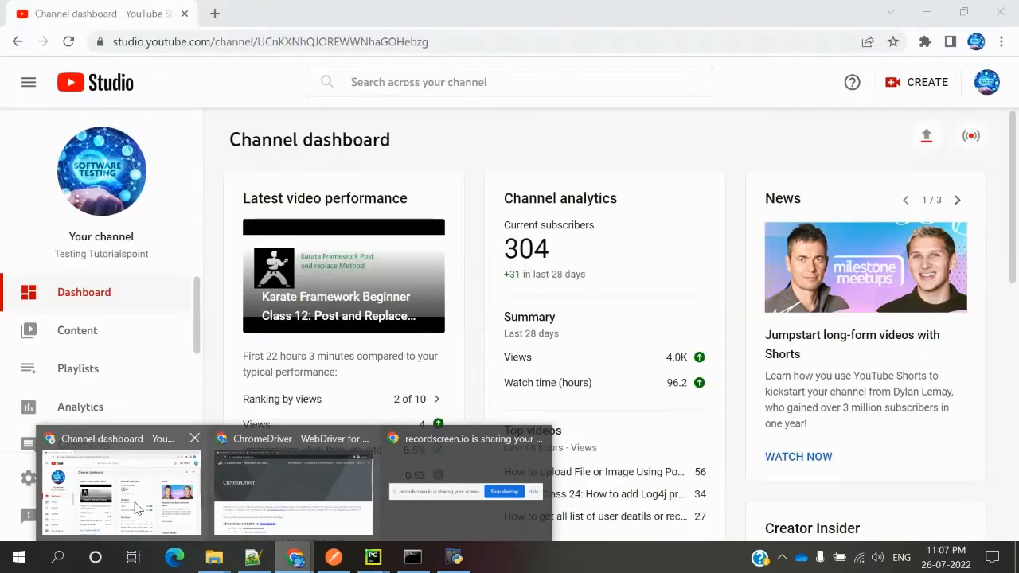
Step: Confirm Chrome version 103.0.5060.134 on the About Chrome page, then close that tab
click(1002, 41)
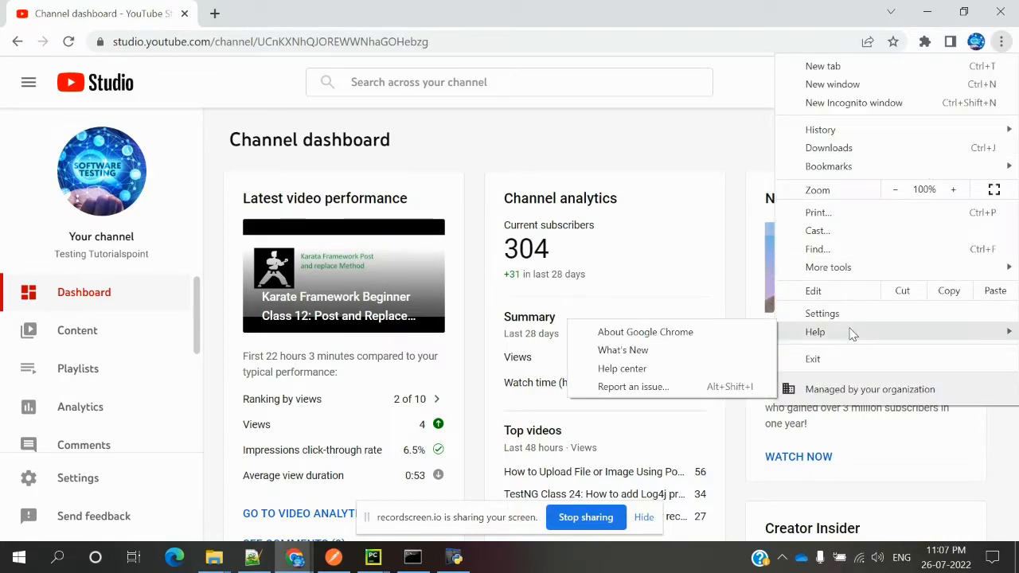
mouse_move(768, 342)
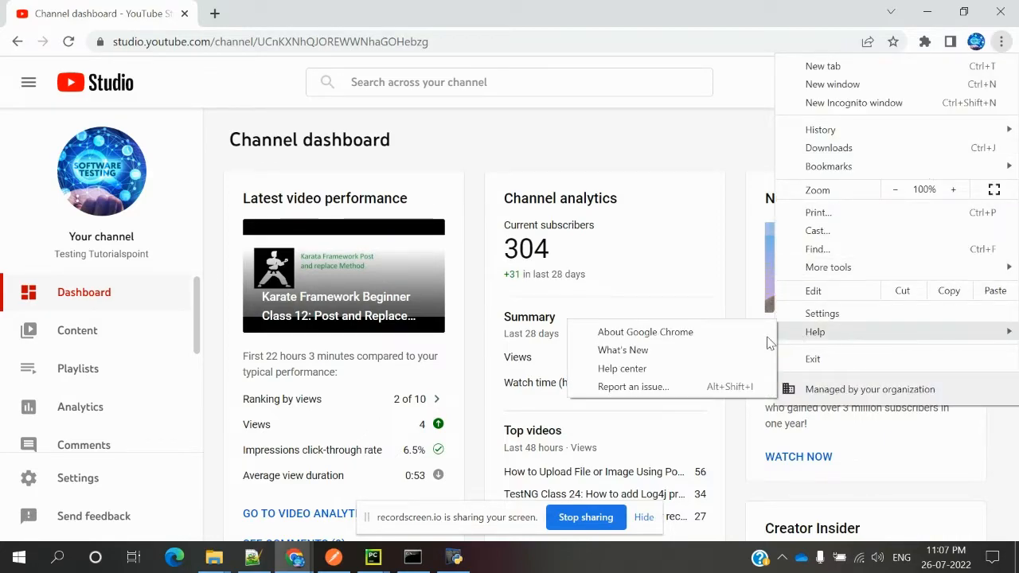
click(645, 331)
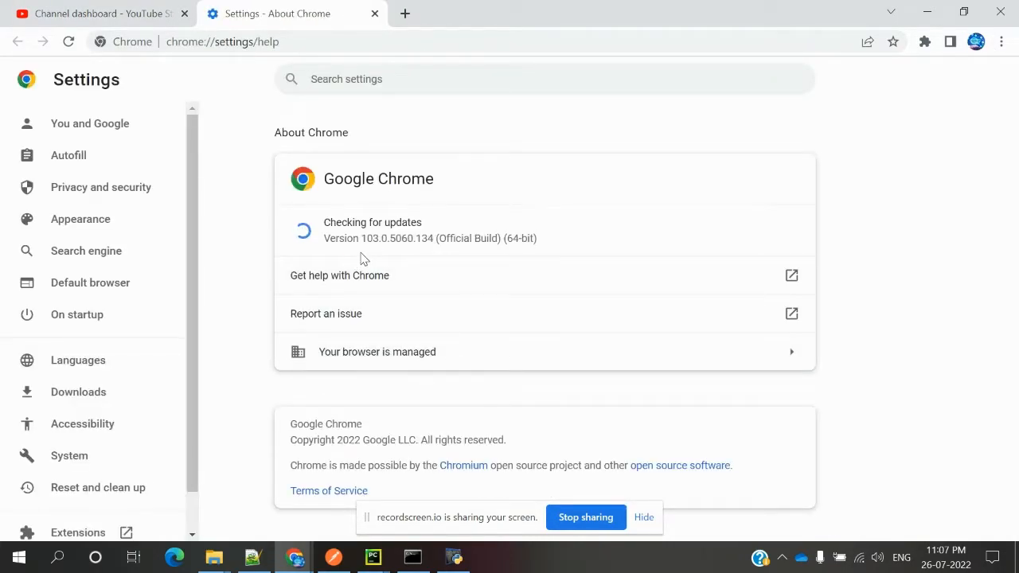
mouse_move(374, 254)
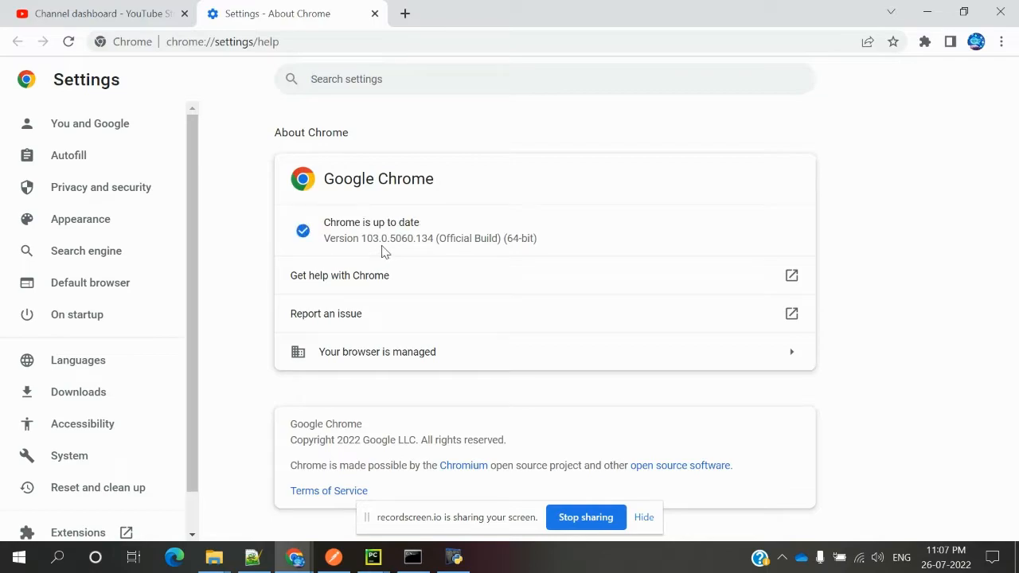
mouse_move(437, 237)
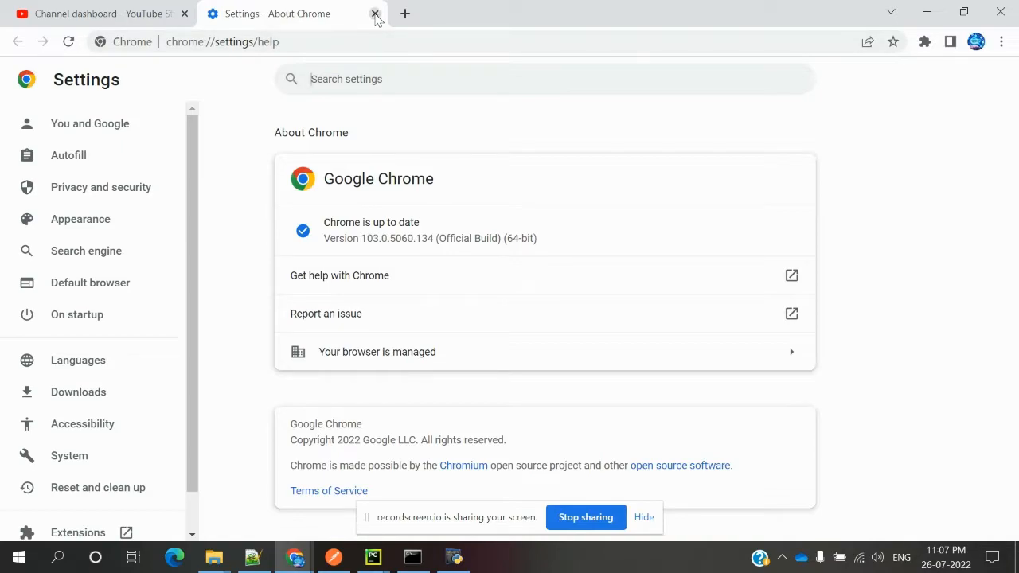
click(375, 14)
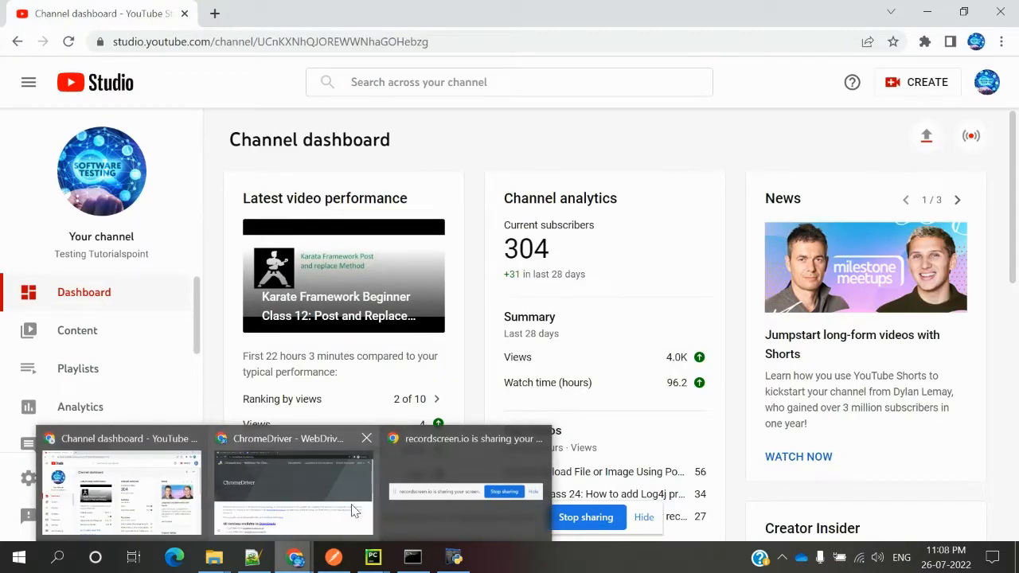
Step: Scroll the ChromeDriver site to the stable release 103.0.5060.134
click(292, 491)
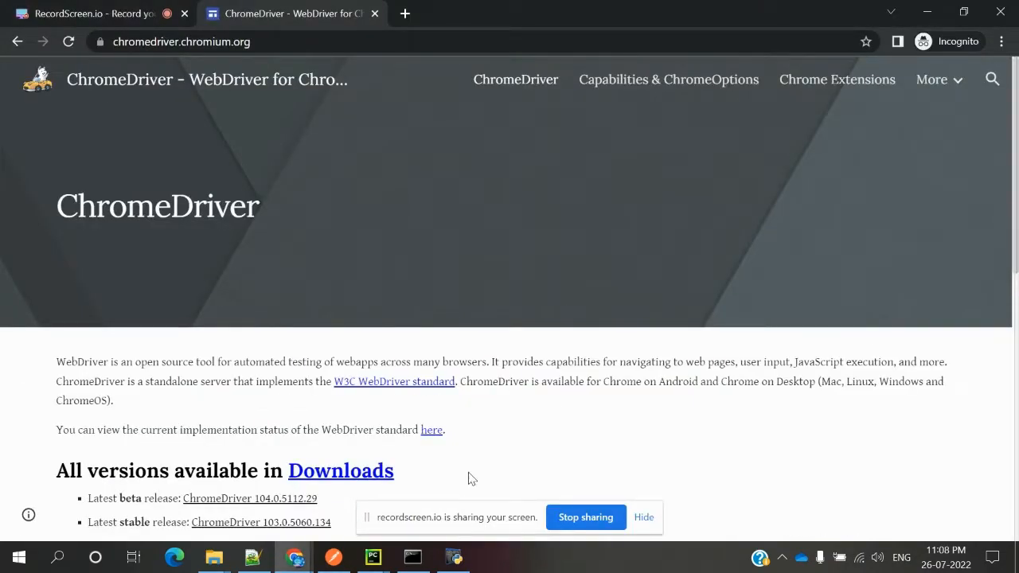
scroll(down, 3)
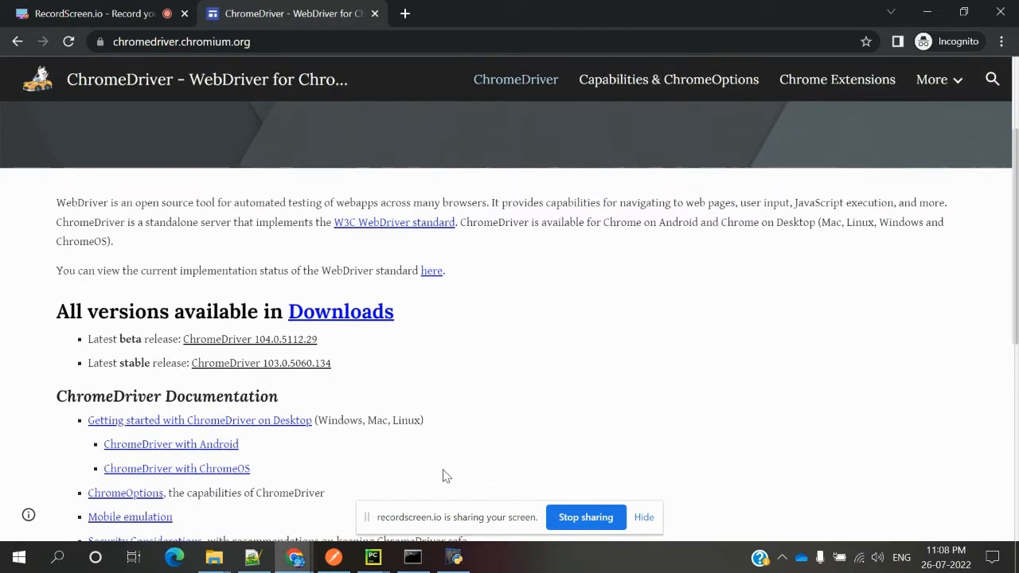
mouse_move(243, 379)
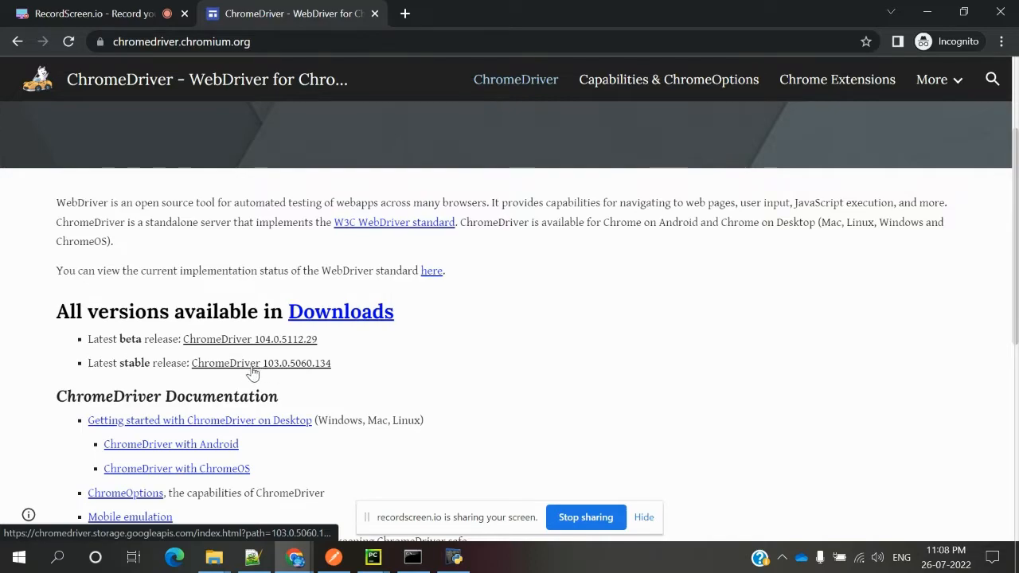
mouse_move(274, 371)
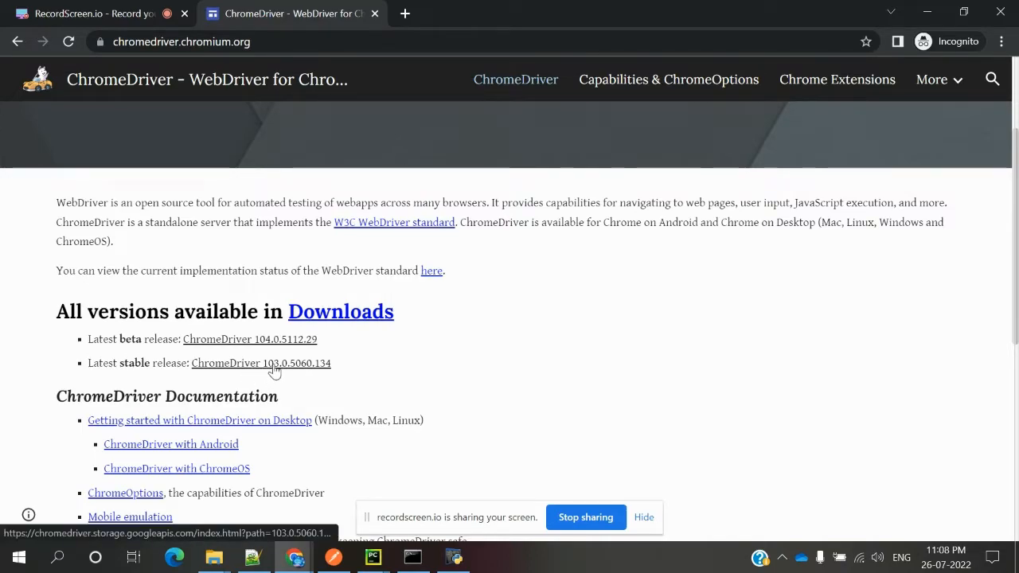
mouse_move(275, 368)
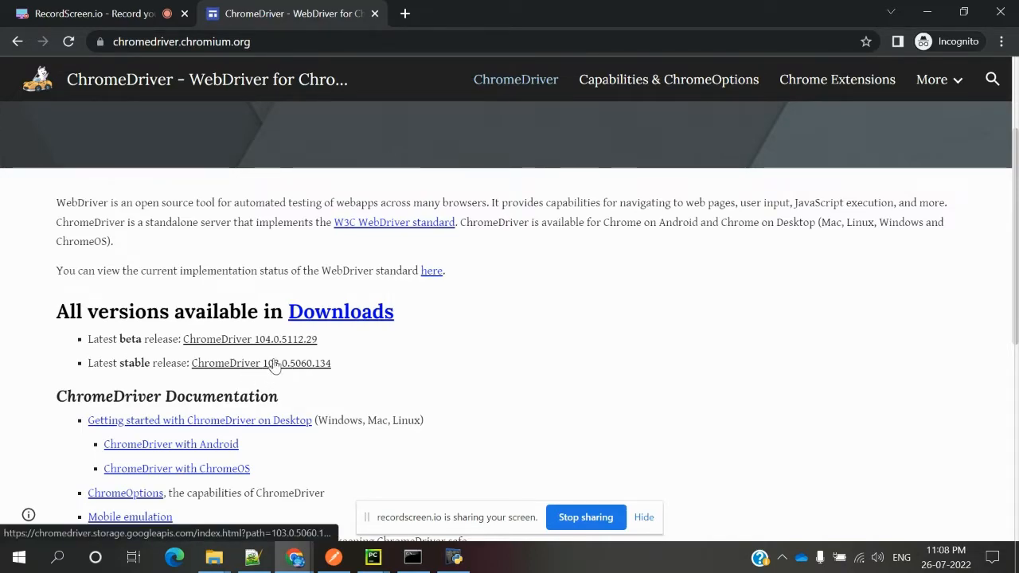
mouse_move(279, 439)
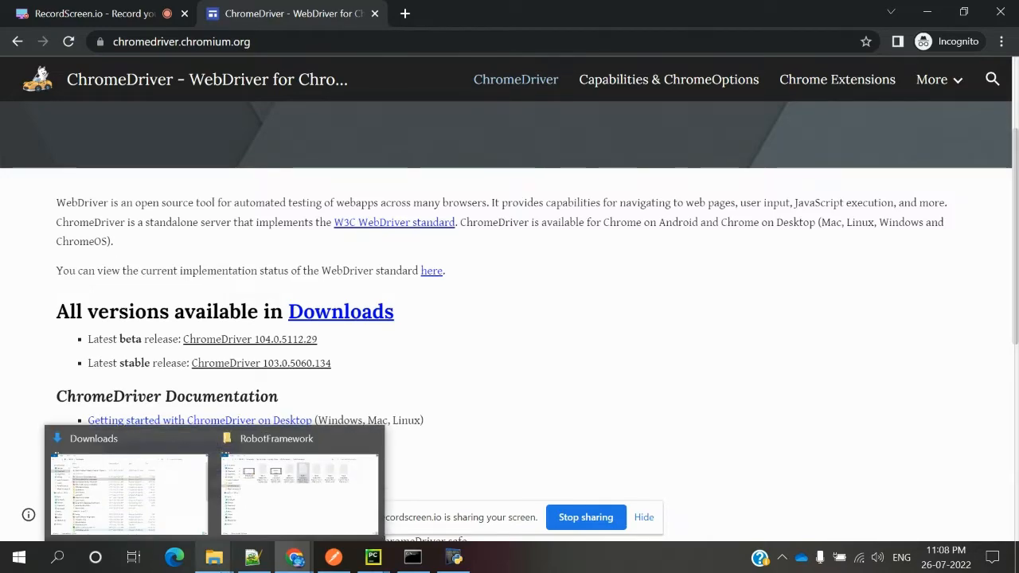
Step: Browse to C:\Python27\Scripts and locate the chromedriver application
click(128, 493)
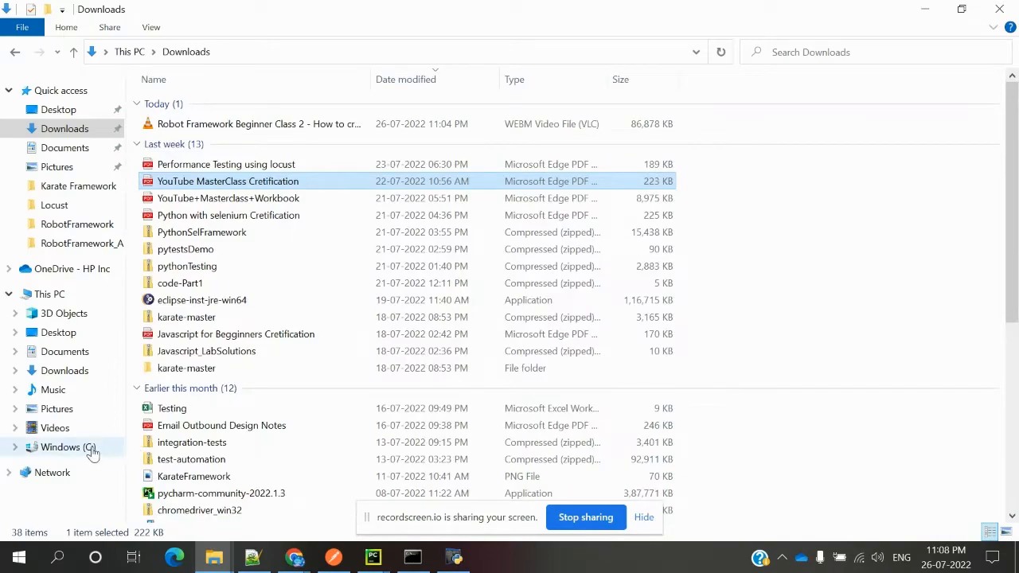
click(68, 446)
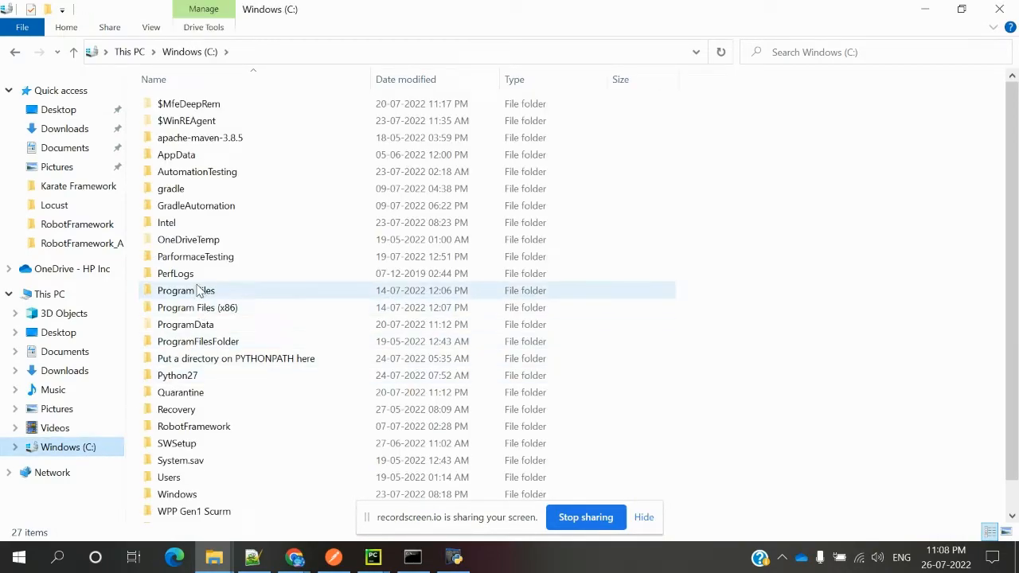
double_click(177, 375)
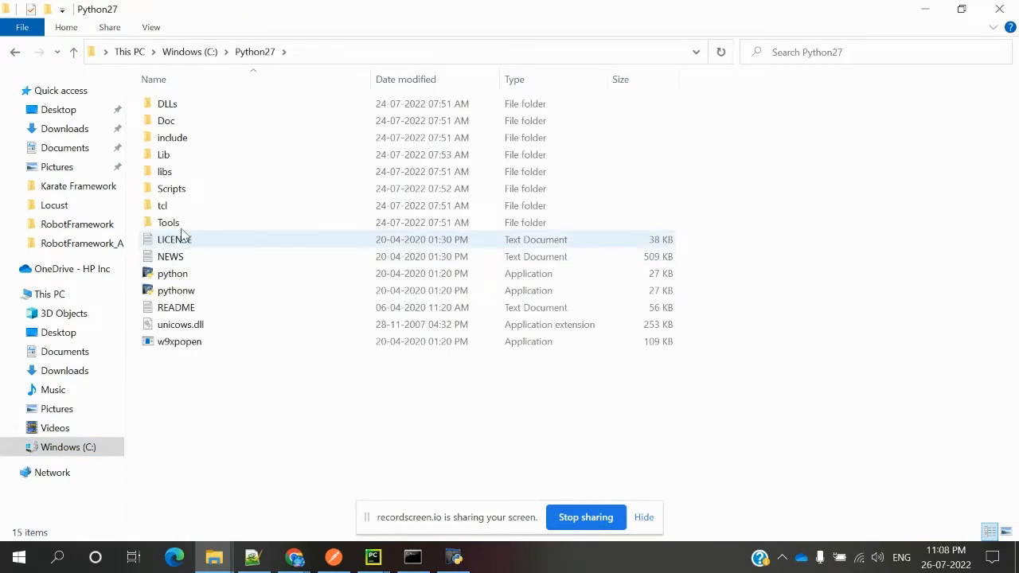
double_click(171, 189)
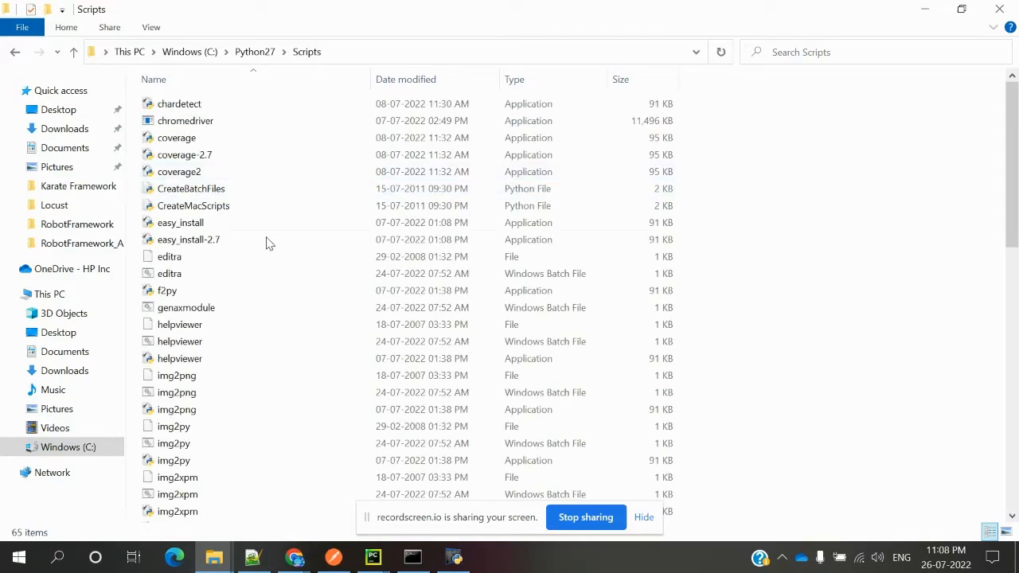
click(191, 189)
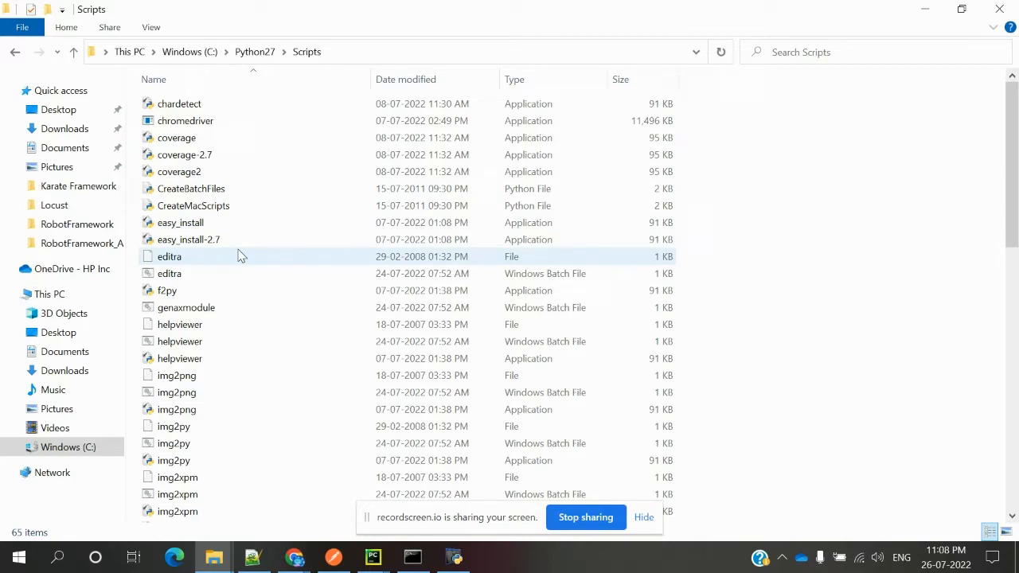
click(191, 189)
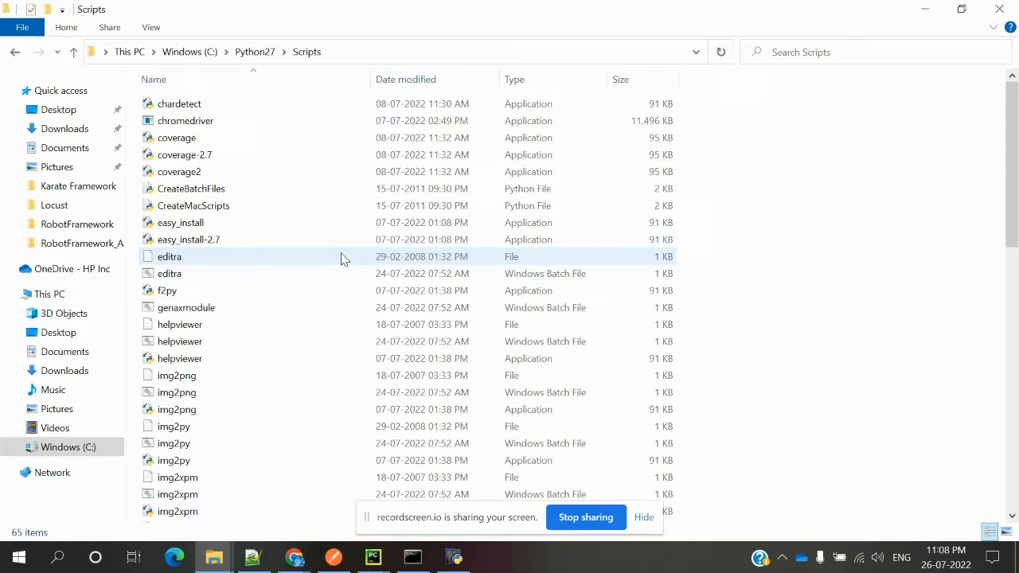
click(323, 231)
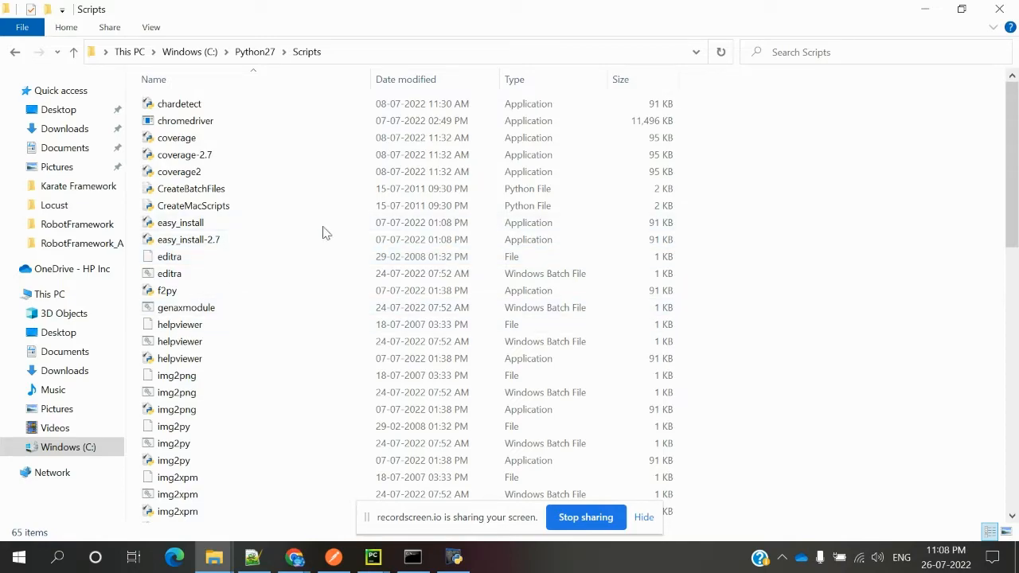
click(176, 137)
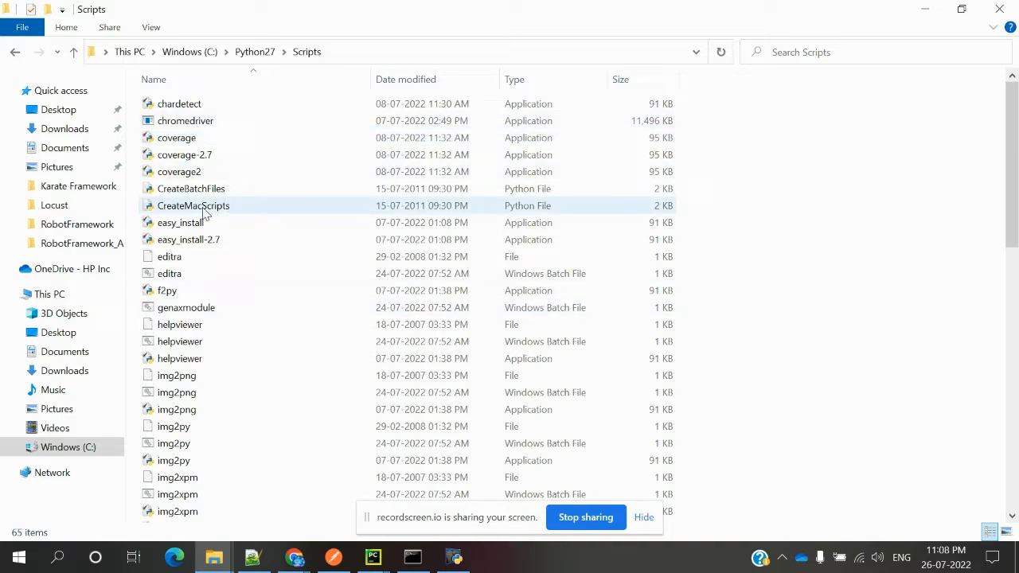
click(186, 120)
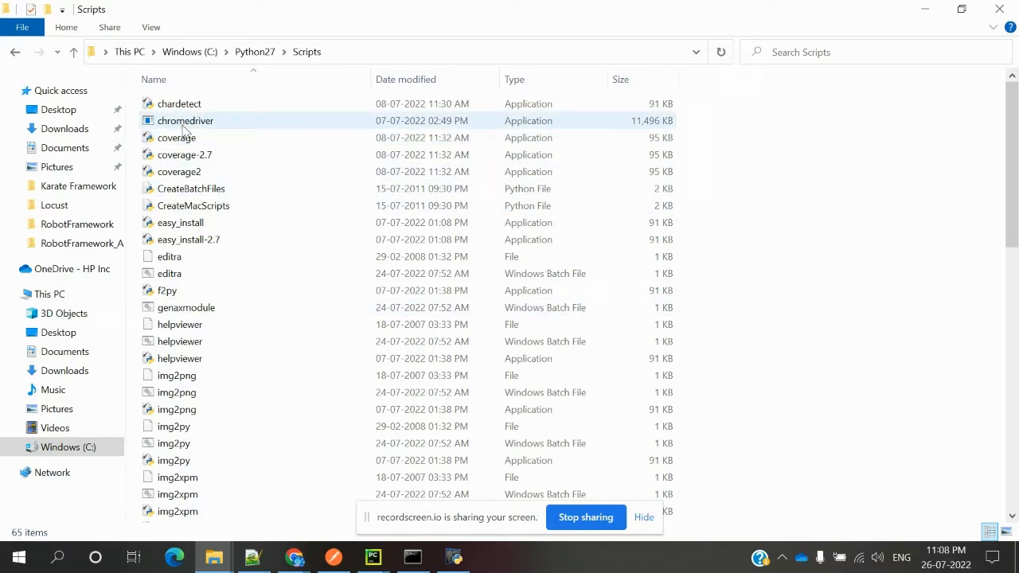
mouse_move(185, 120)
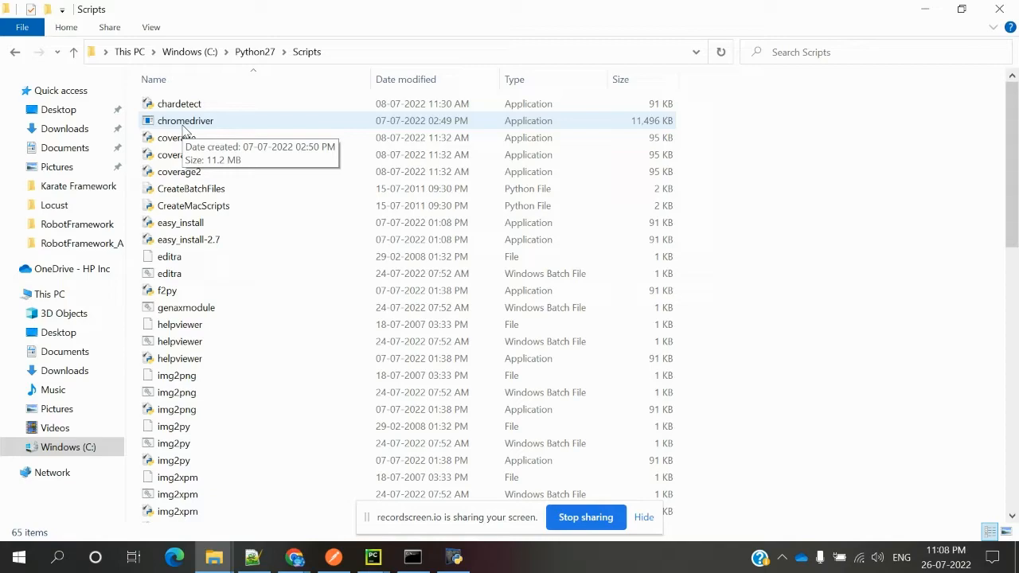
mouse_move(390, 557)
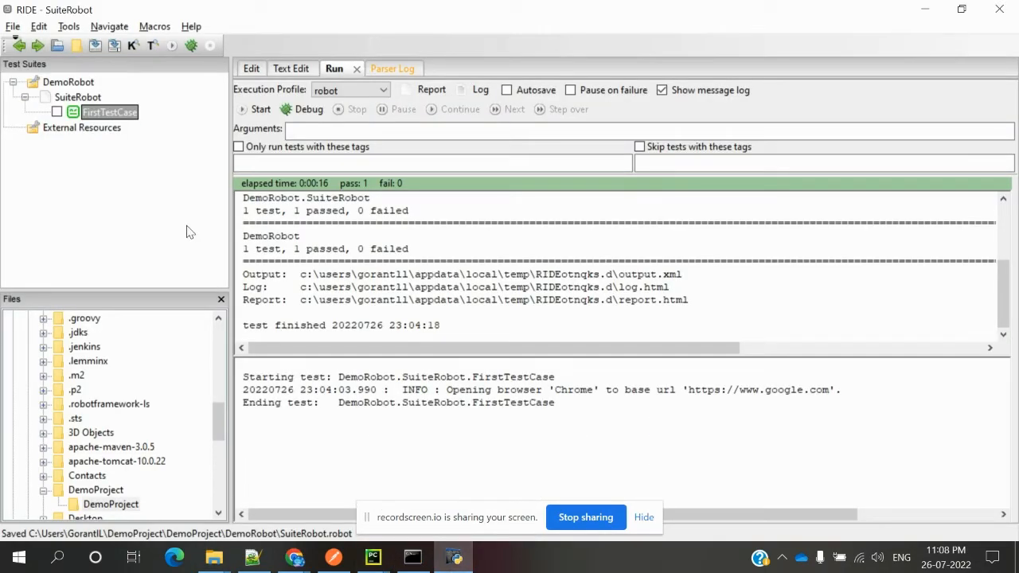
Step: View FirstTestCase's steps, then choose New Test Case on the SuiteRobot suite
click(109, 112)
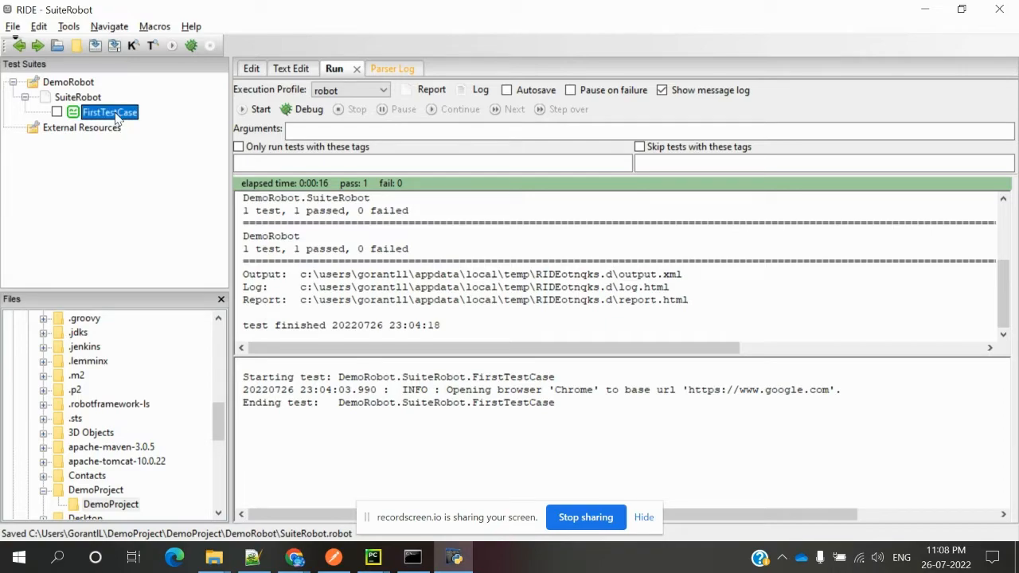
click(250, 68)
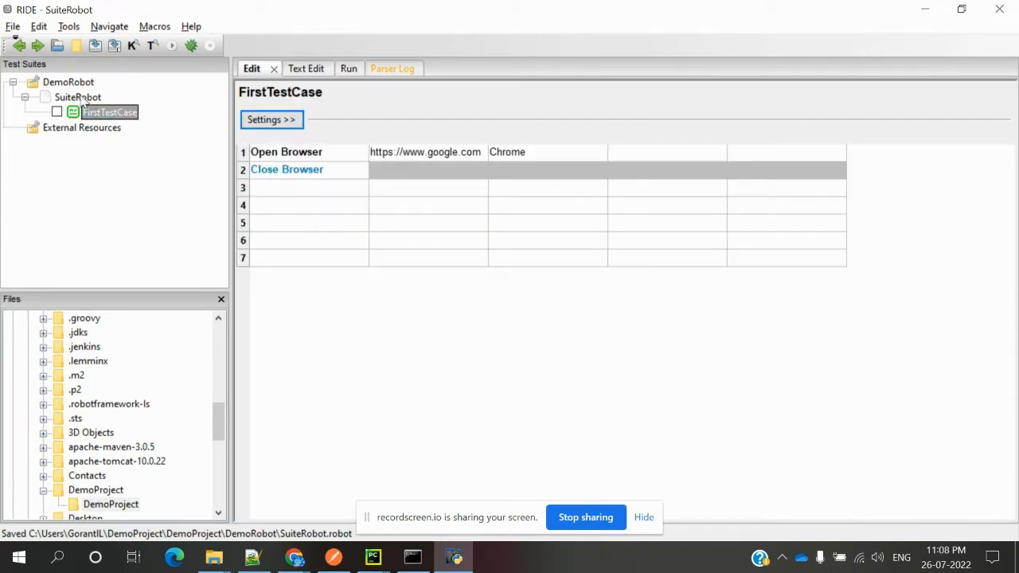
right_click(78, 97)
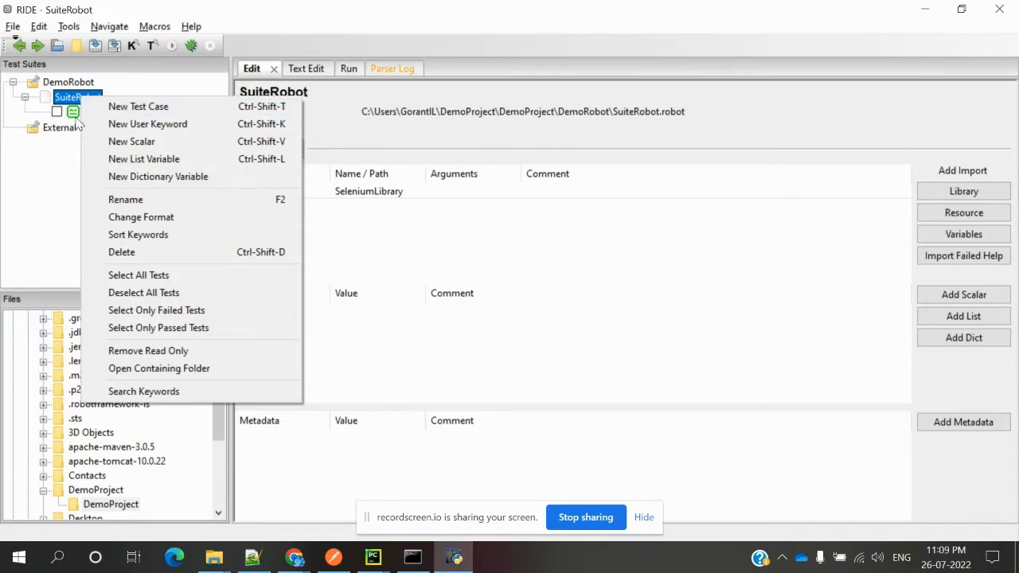
click(138, 106)
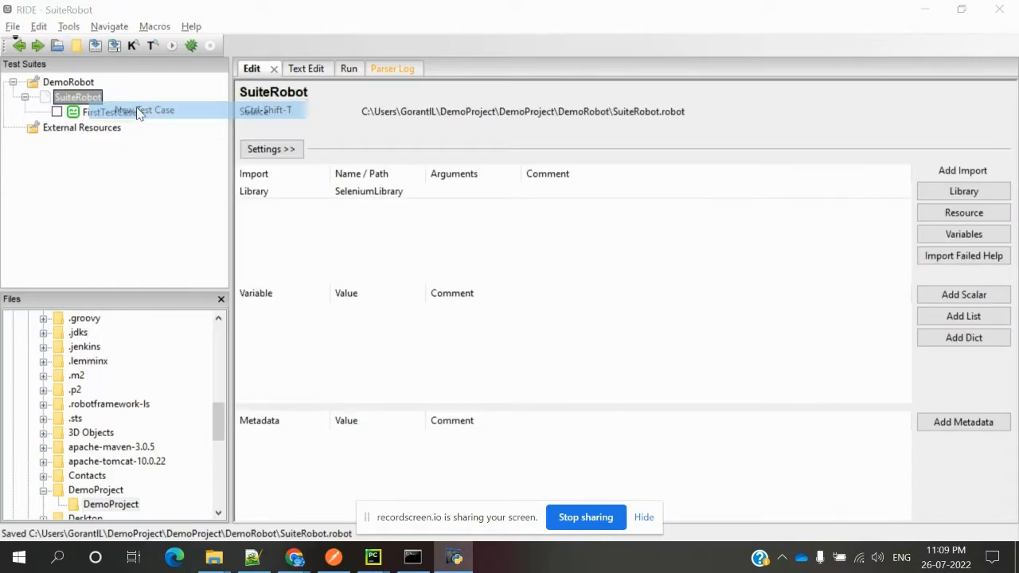
Step: Name the new test case 'Browers' and confirm
click(155, 110)
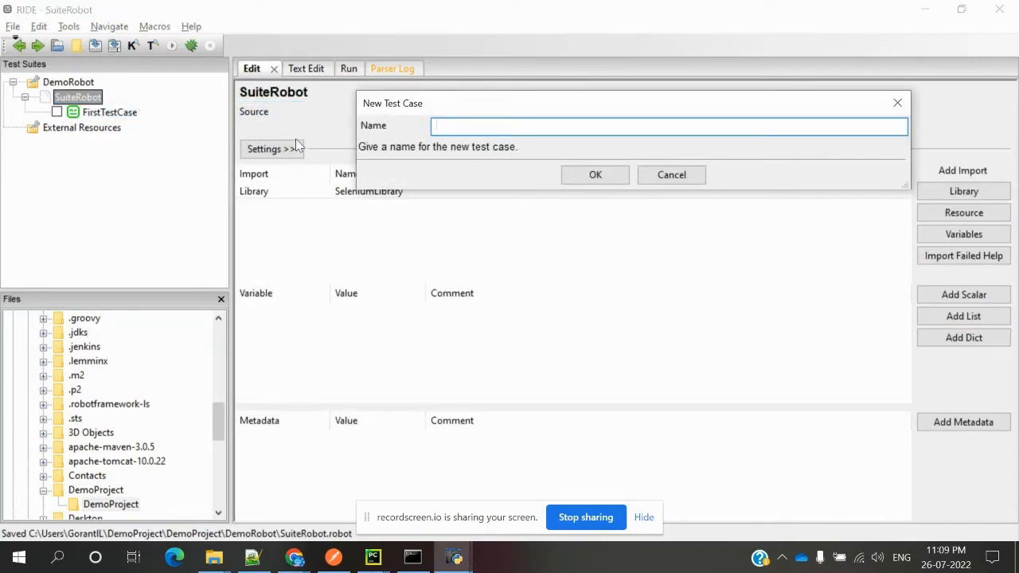
text(Brow)
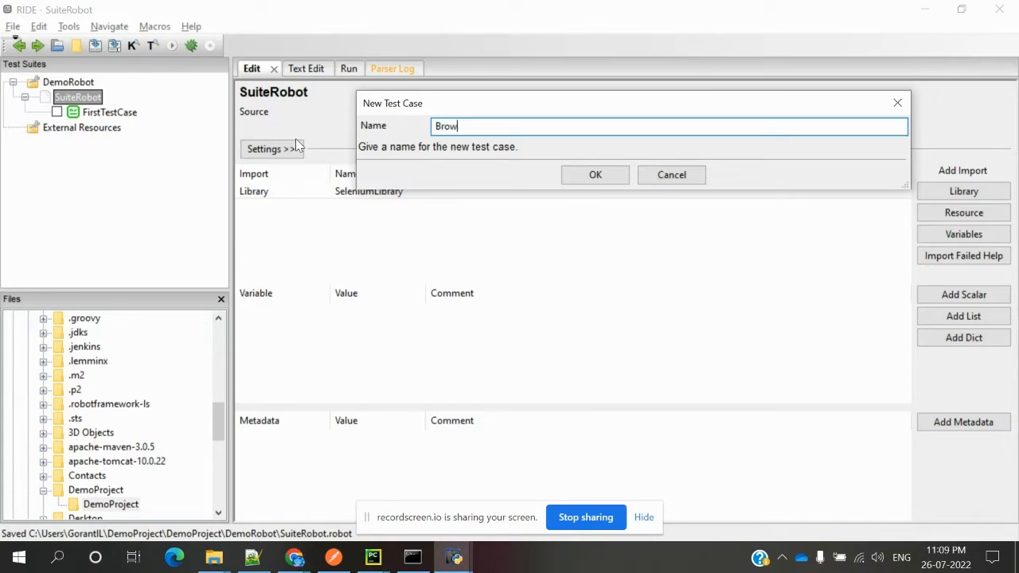
click(595, 174)
text(O)
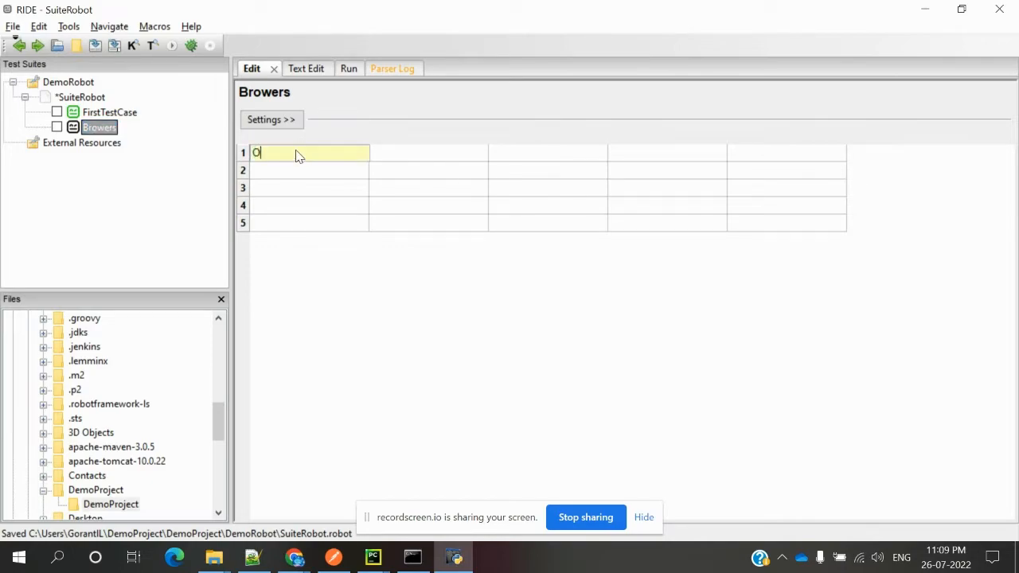
text(pen)
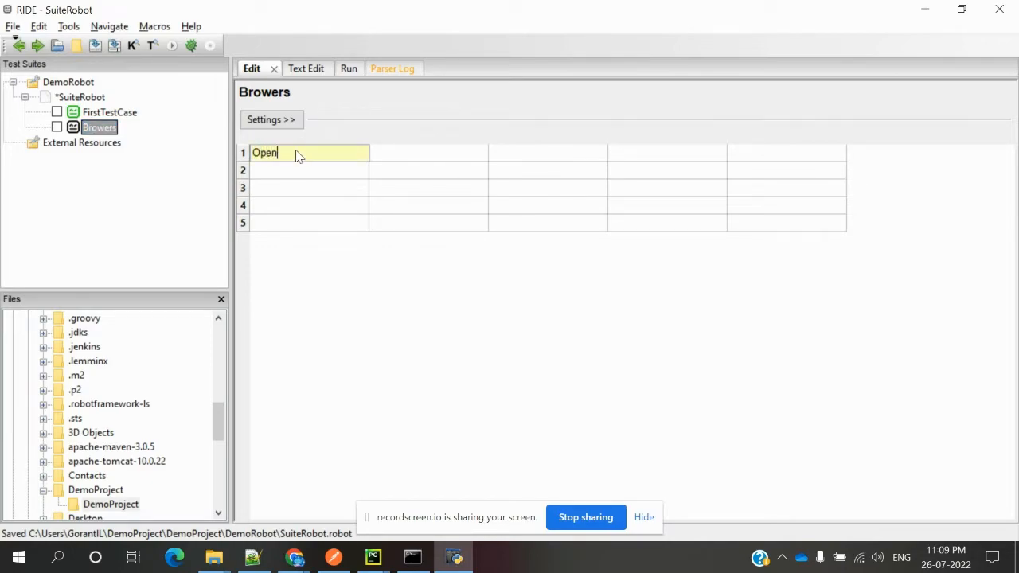
text(Brower)
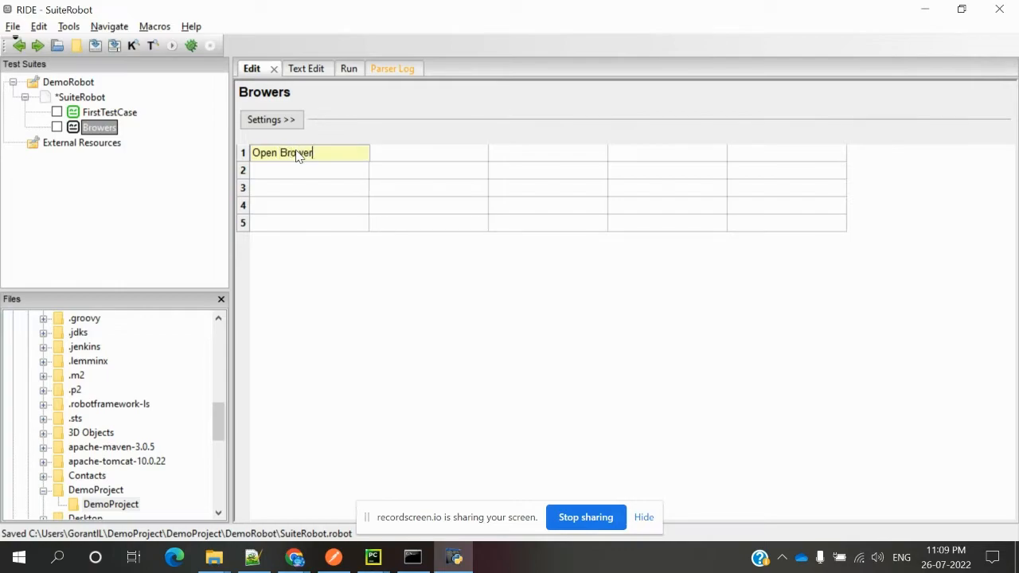
text(s)
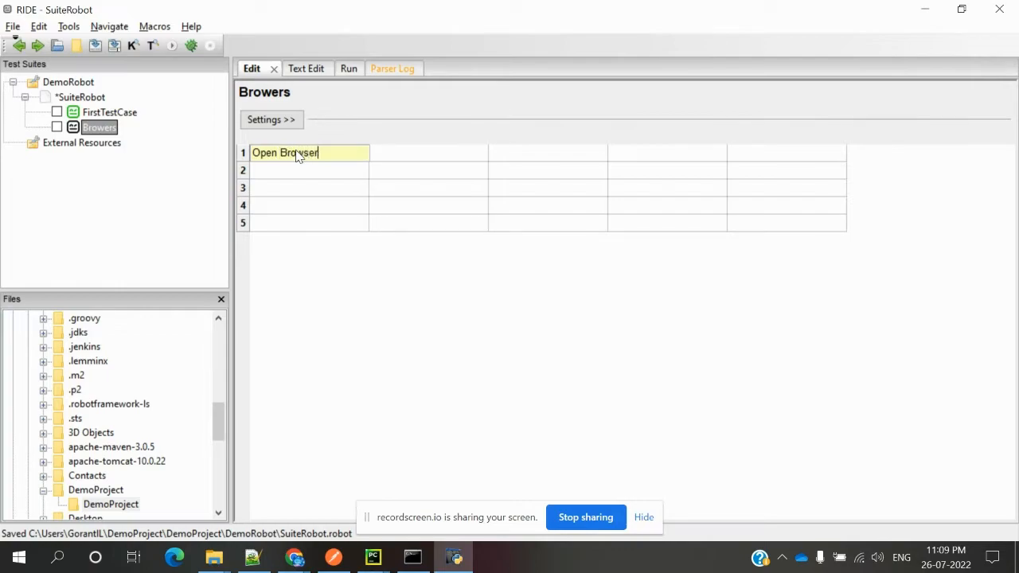
key(Tab)
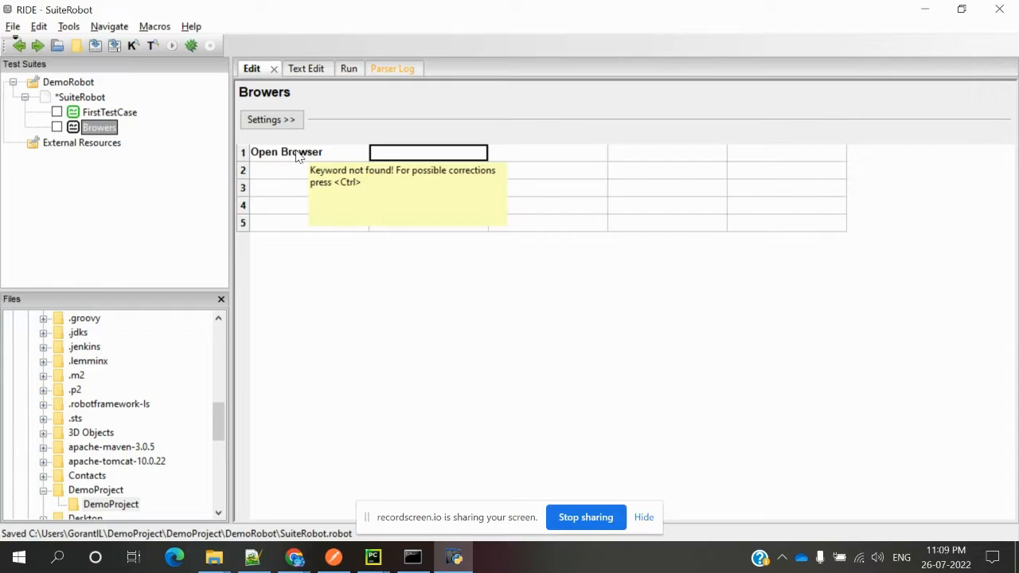
text(Https://www.)
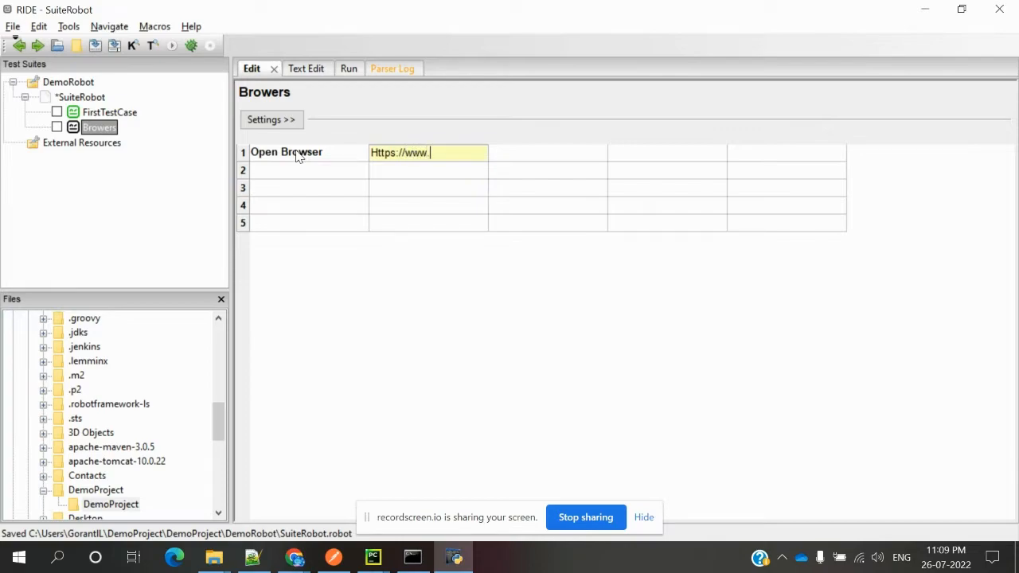
text(google.com)
click(547, 152)
text(Chrome)
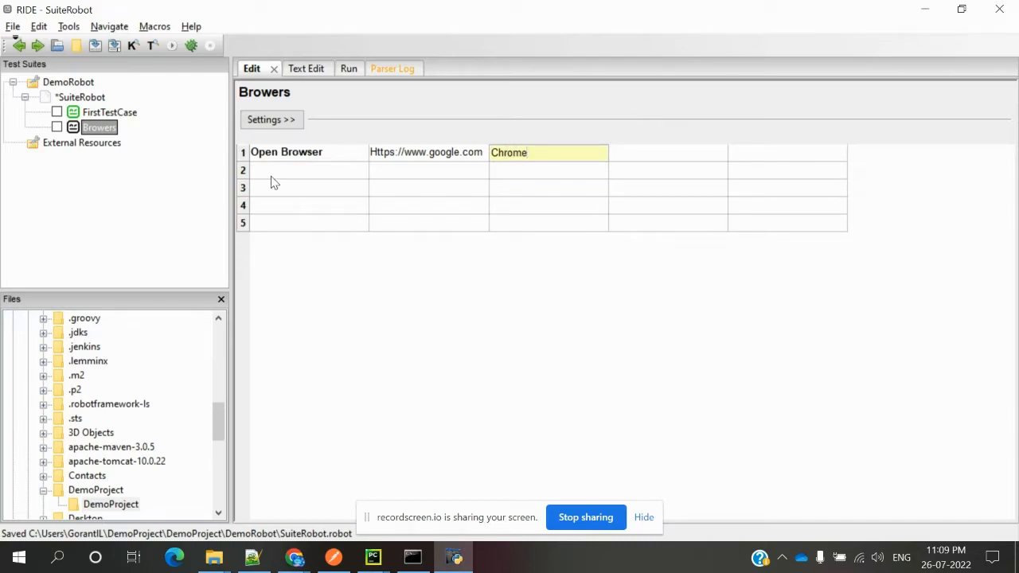
Step: Add Close Browser as the second step of Browers and save the suite
click(309, 169)
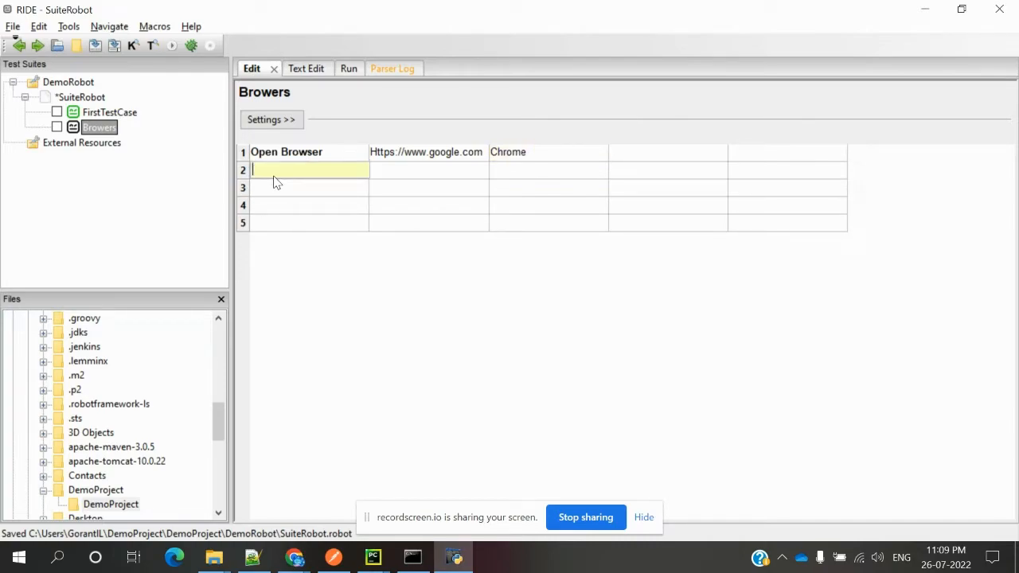
text(Close)
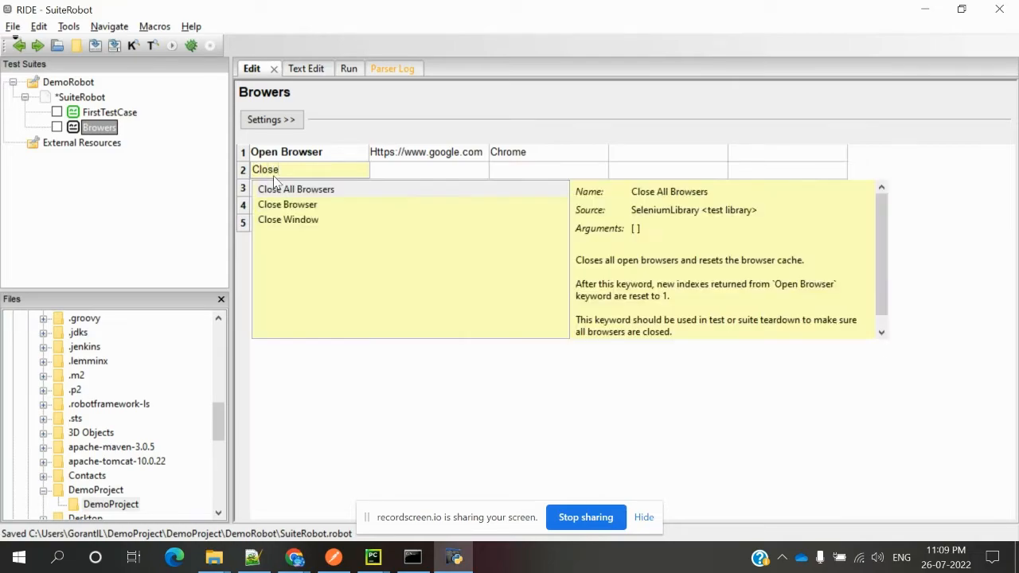
click(288, 219)
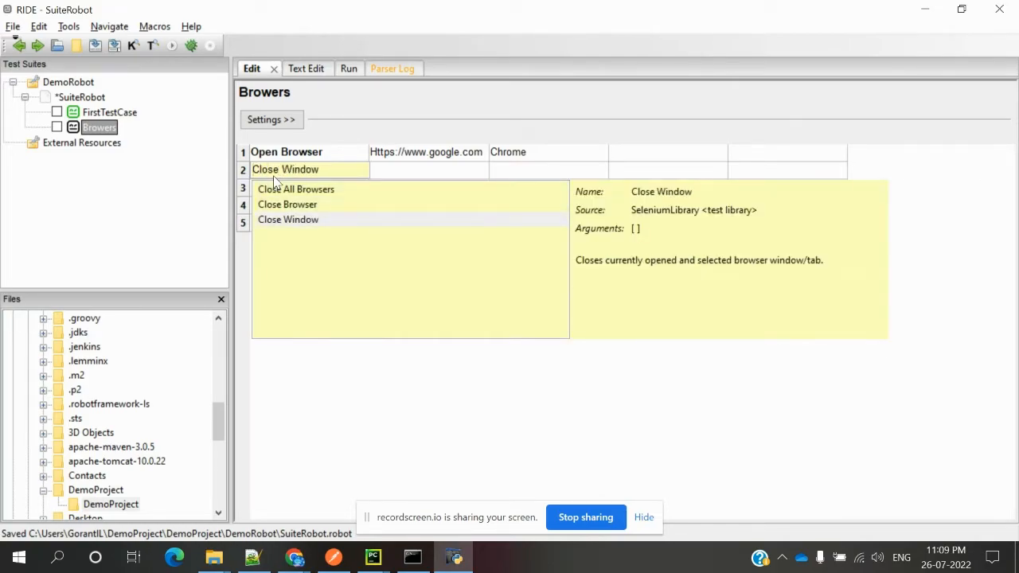
click(287, 204)
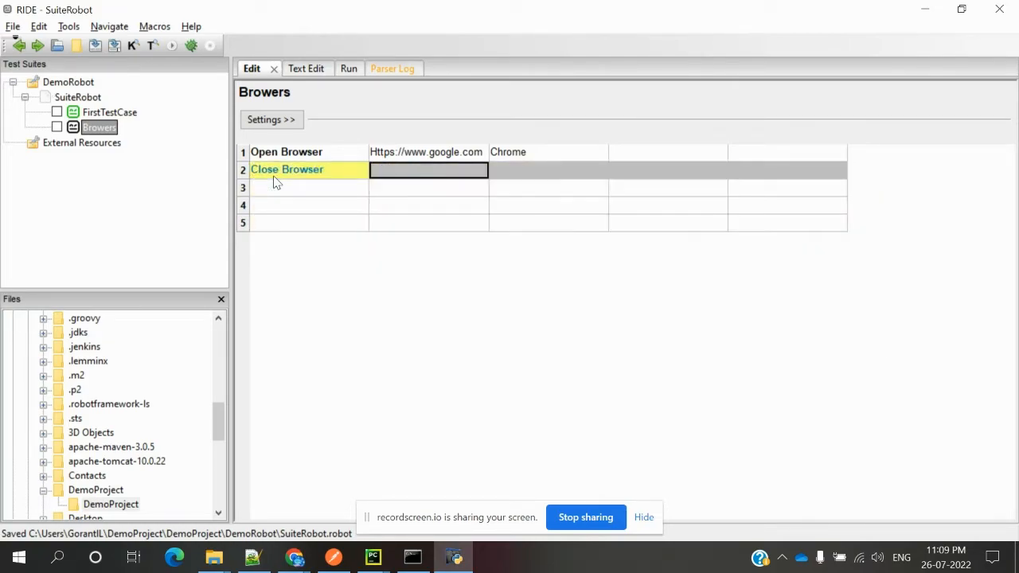
click(349, 68)
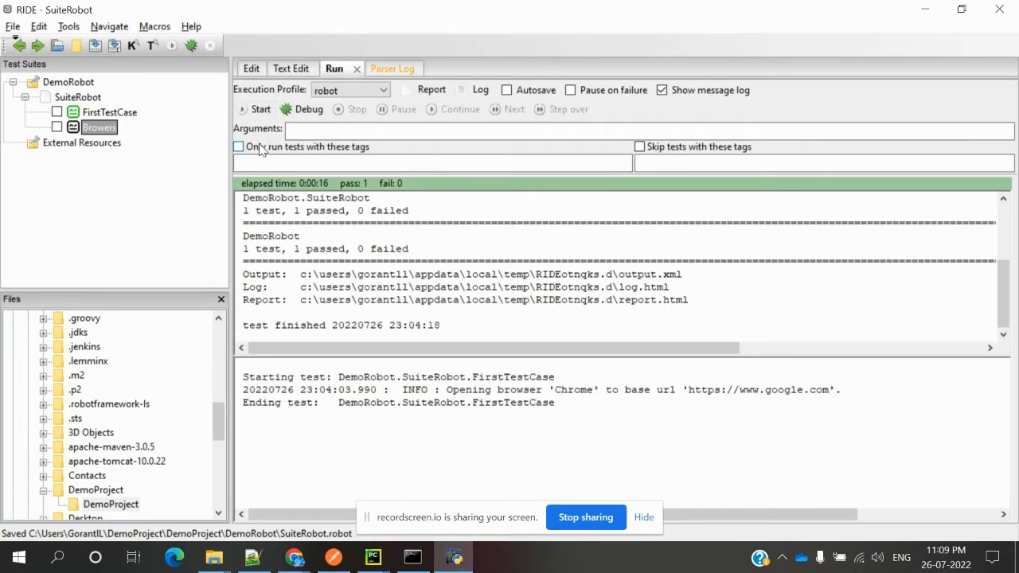
Step: Start a run of all tests, accepting the 'No tests selected' prompt
click(260, 109)
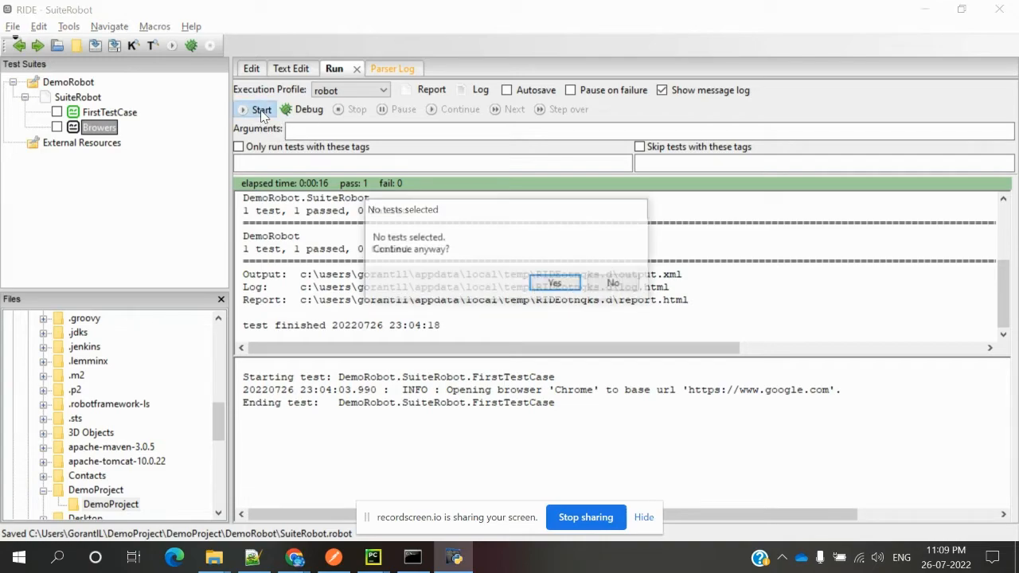
click(613, 283)
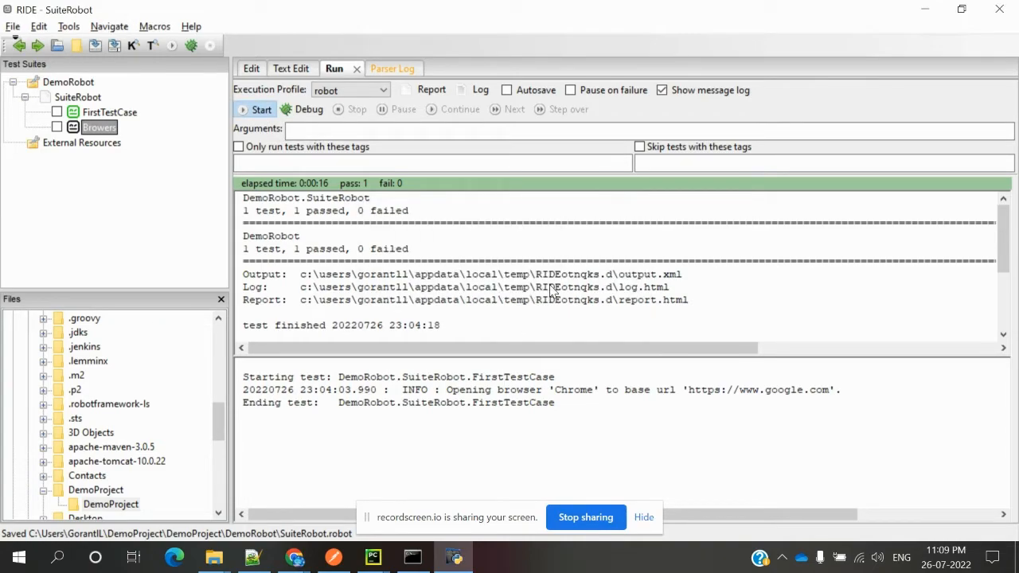
click(260, 109)
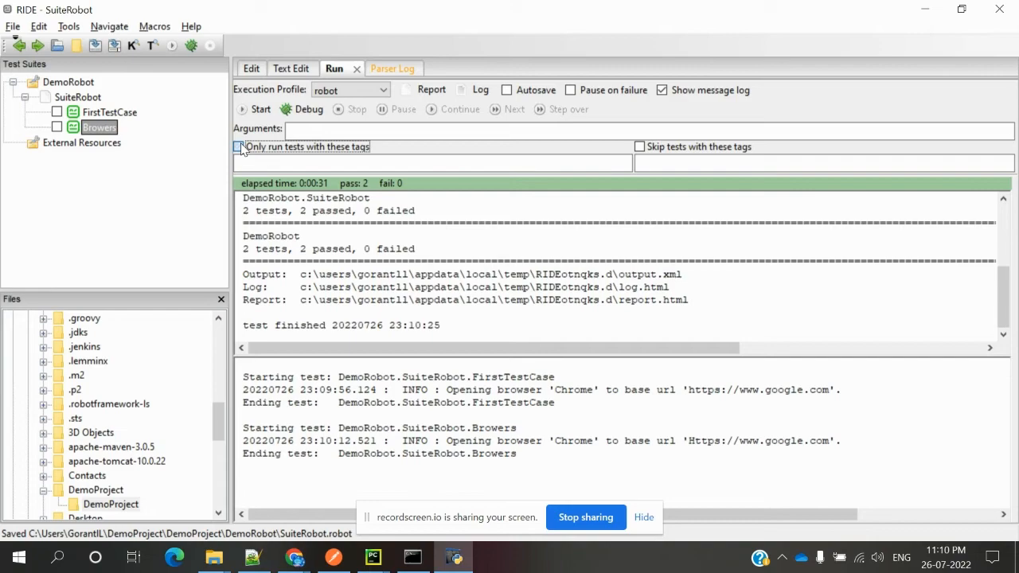
click(238, 147)
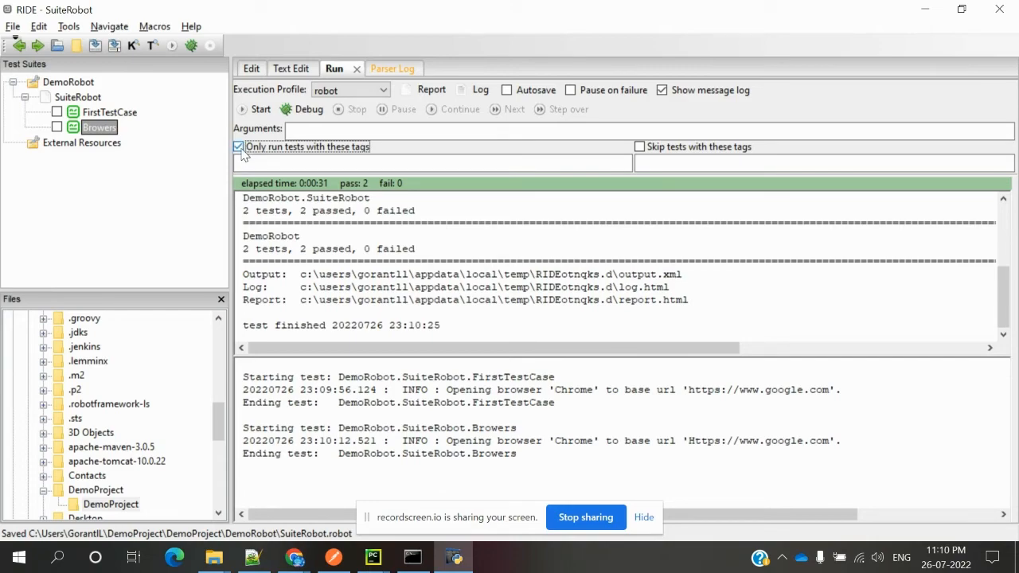
click(238, 147)
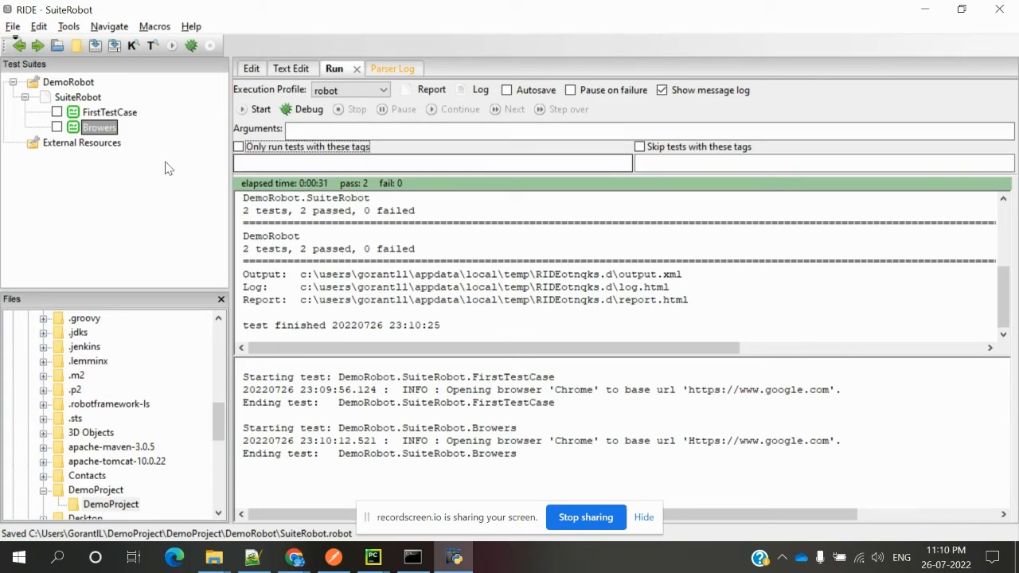
mouse_move(127, 148)
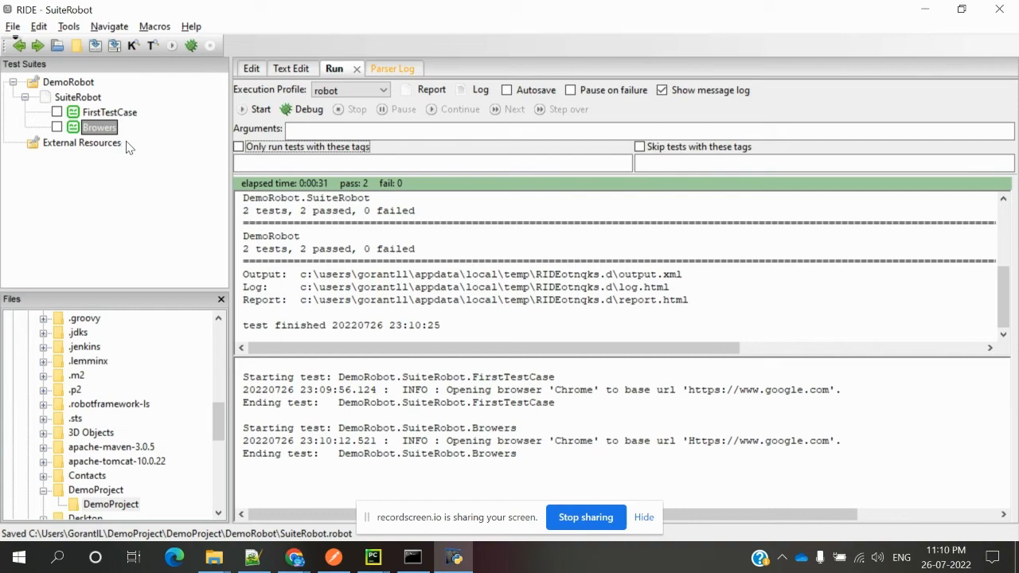
mouse_move(226, 247)
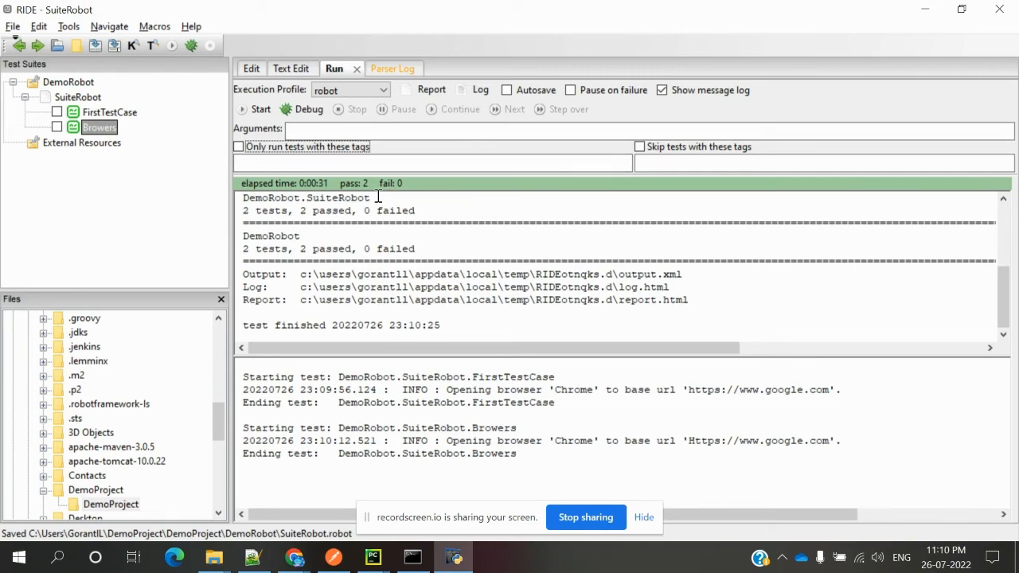
mouse_move(129, 147)
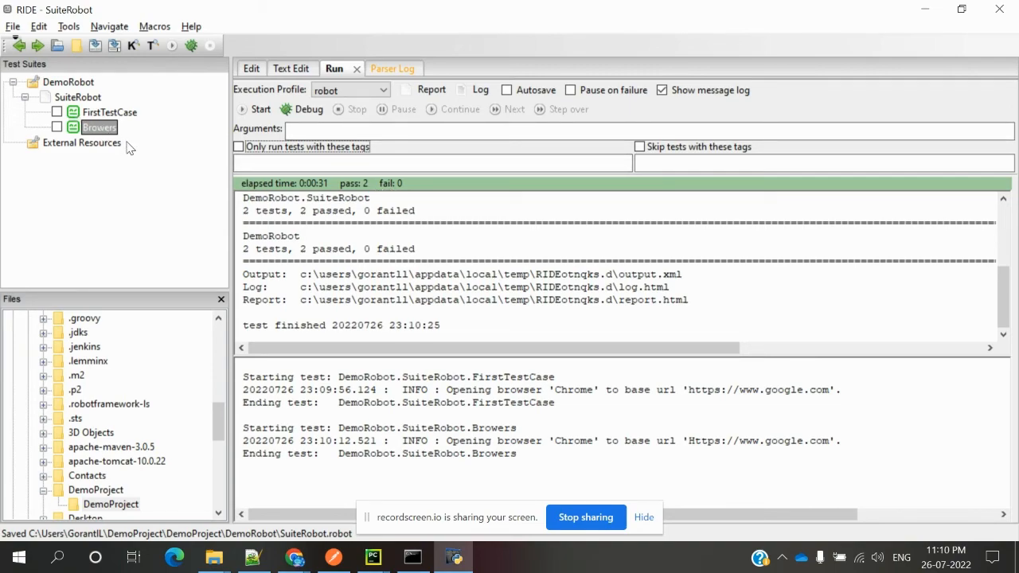